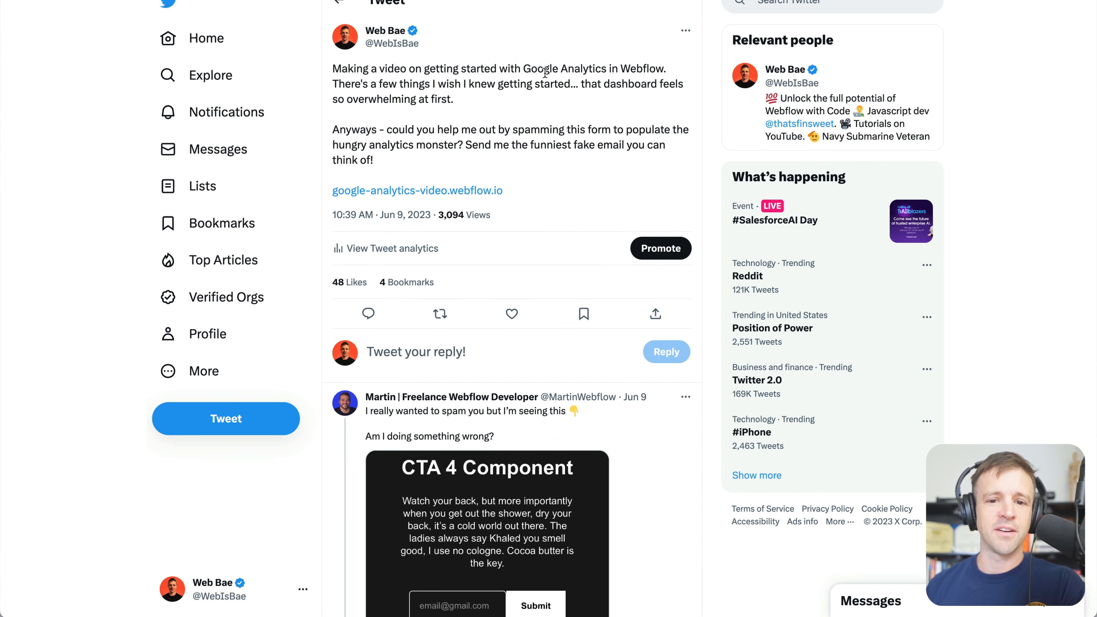
{"action": "mouse_move", "coordinate": [550, 96]}
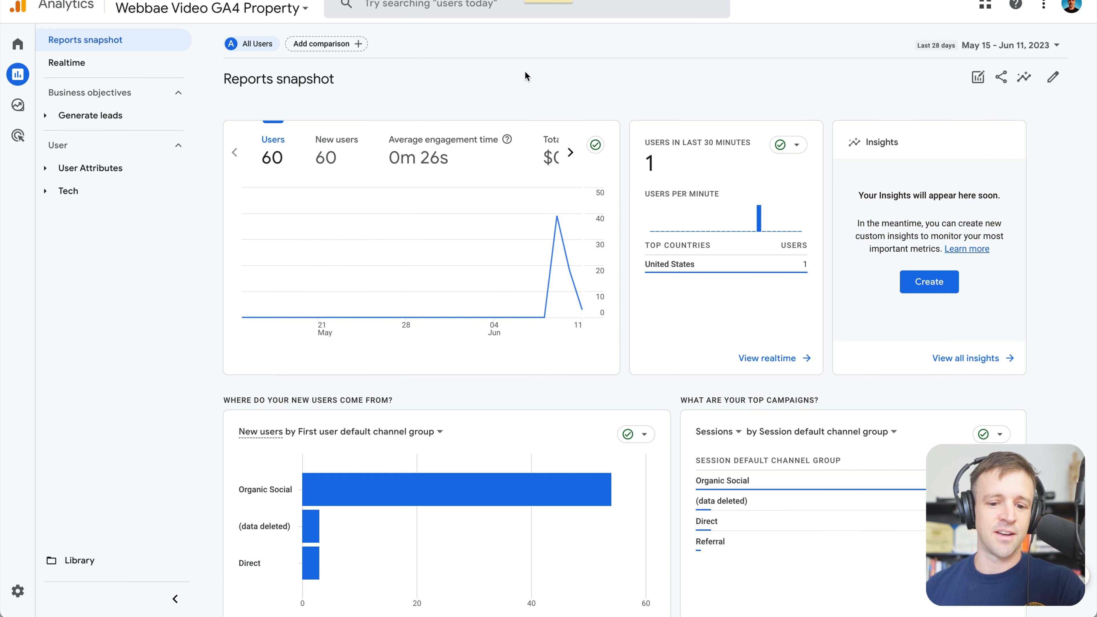
{"action": "mouse_move", "coordinate": [285, 120]}
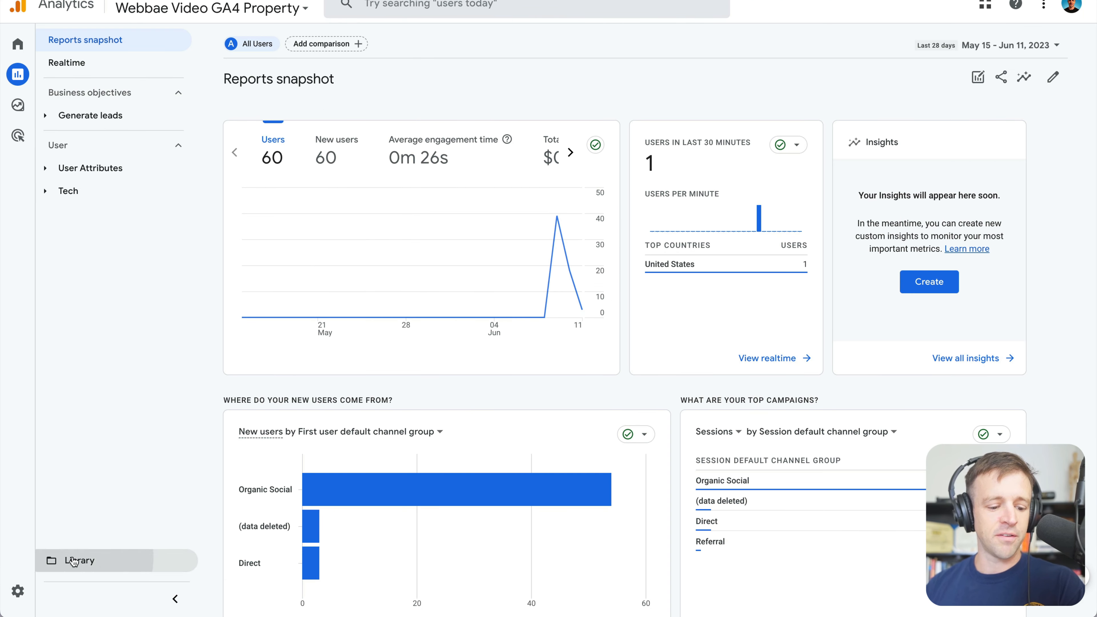
- Publish the Life cycle collection from the Library page
{"action": "left_click", "coordinate": [78, 561]}
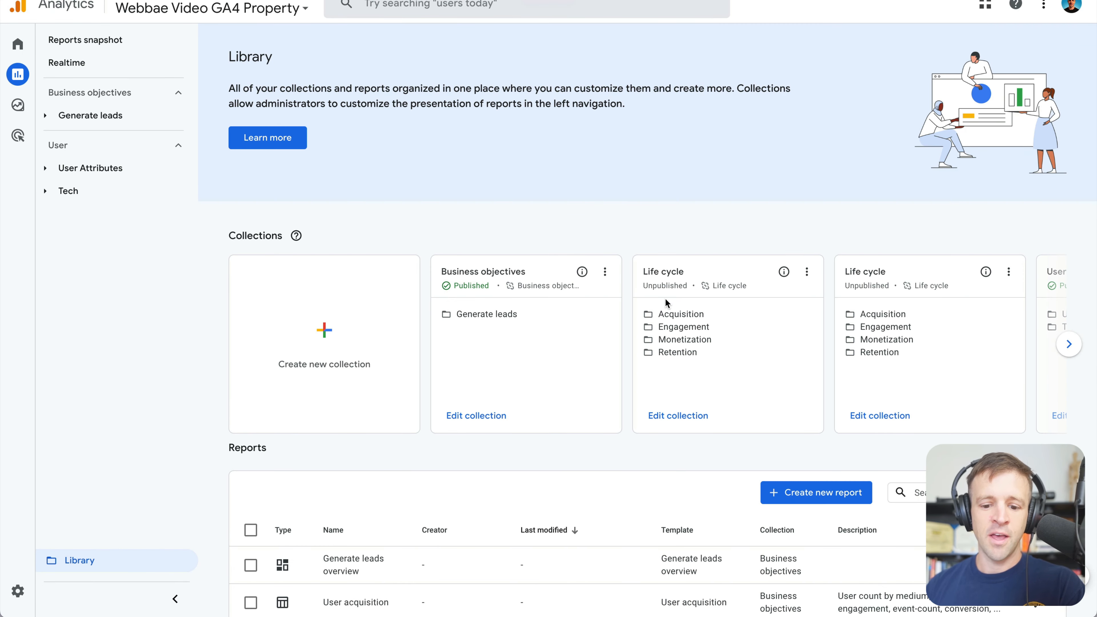
{"action": "double_click", "coordinate": [663, 272]}
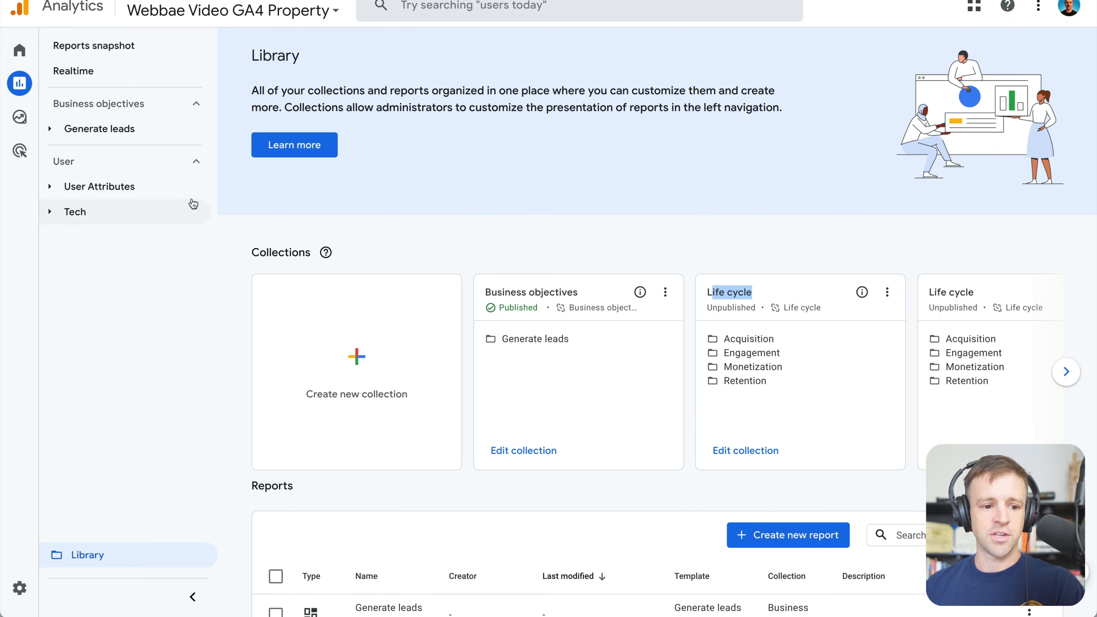
{"action": "mouse_move", "coordinate": [509, 417]}
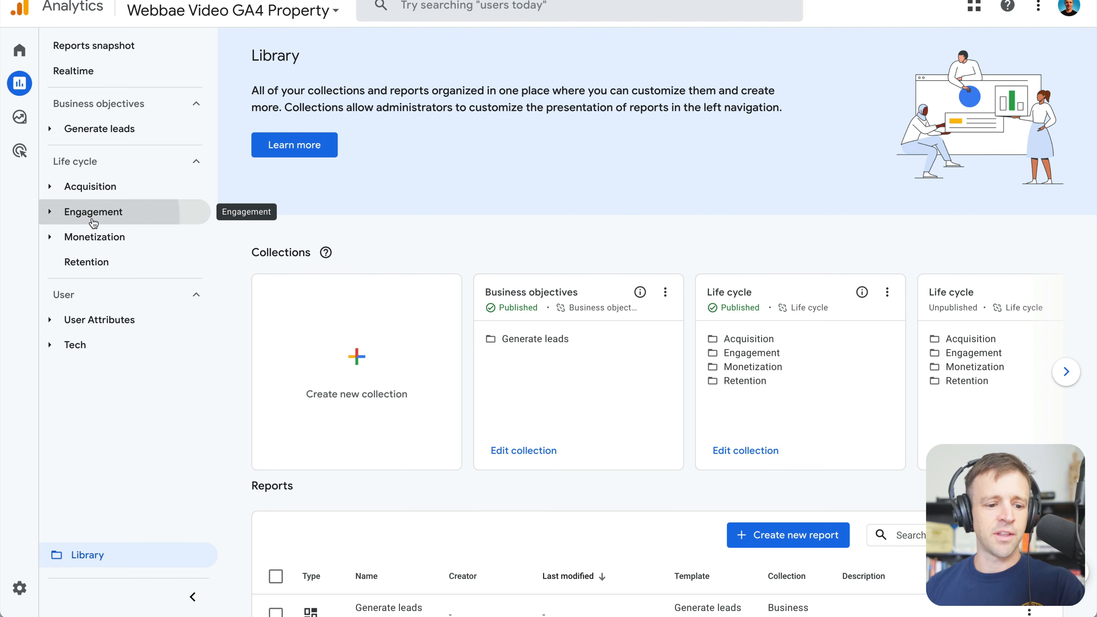
- View the Engagement Events report table led by page_view with form_start and form_submit counts
{"action": "left_click", "coordinate": [94, 211]}
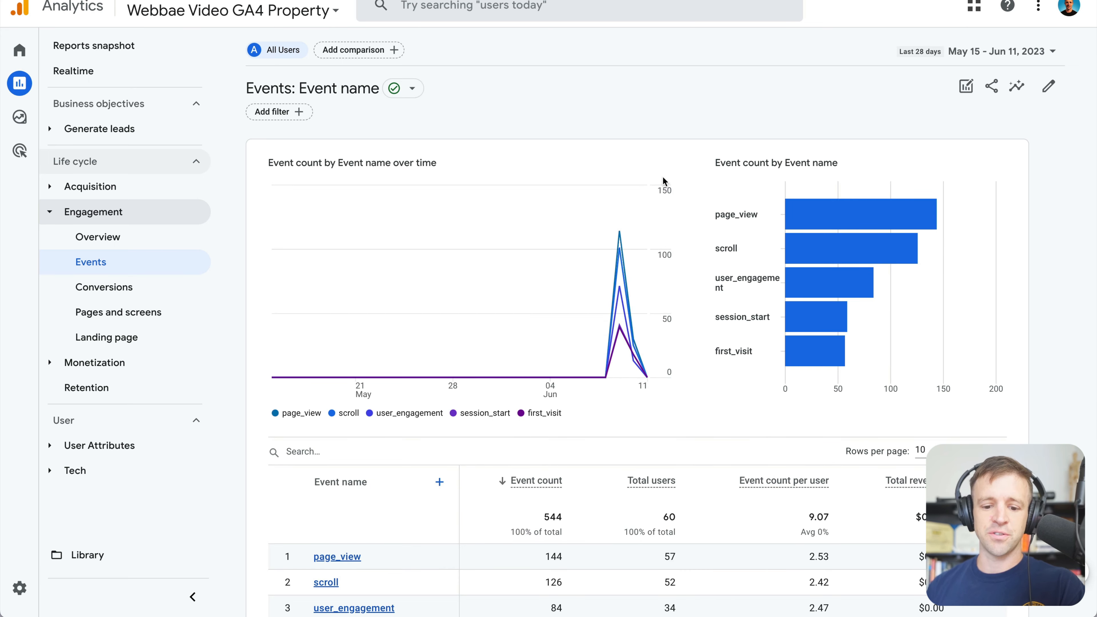
{"action": "mouse_move", "coordinate": [618, 280]}
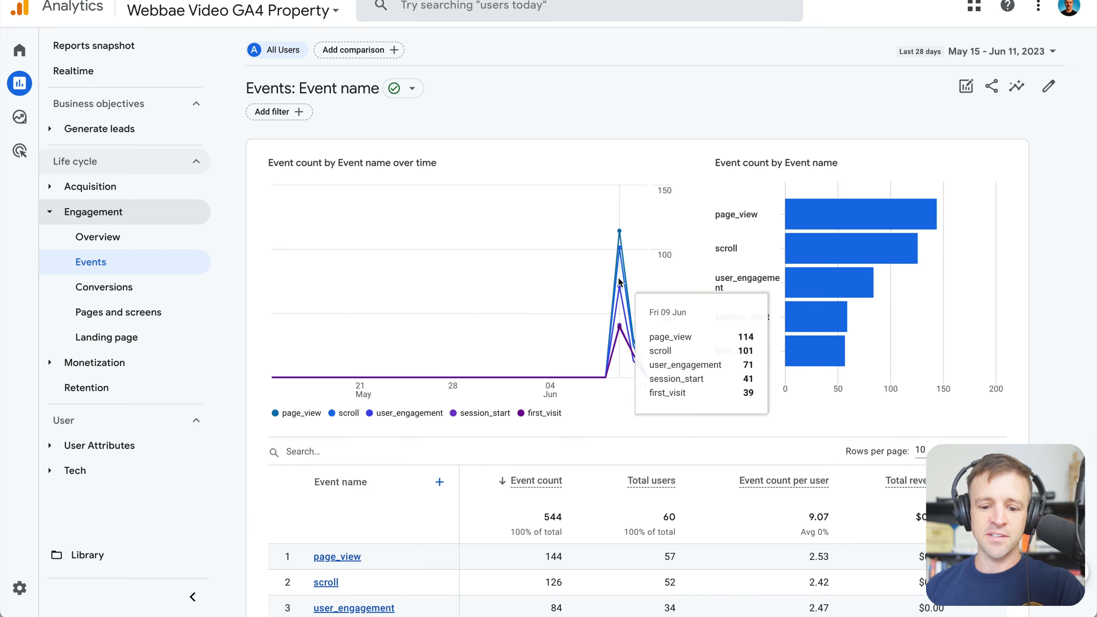
{"action": "scroll", "scroll_direction": "down", "scroll_amount": 3}
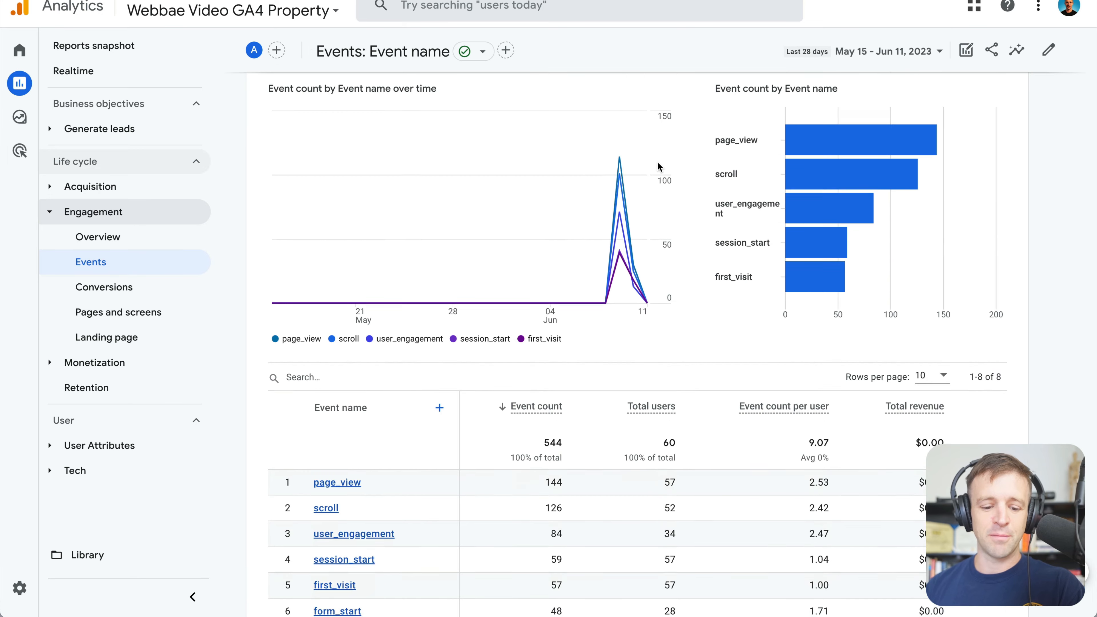
{"action": "scroll", "scroll_direction": "down", "scroll_amount": 3}
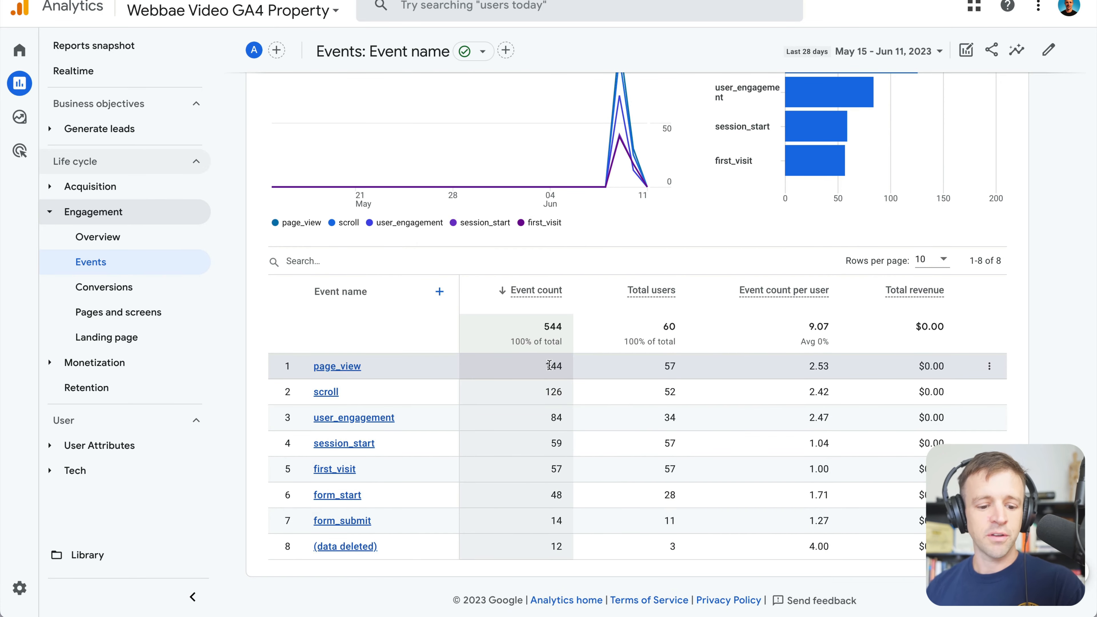
{"action": "mouse_move", "coordinate": [555, 392]}
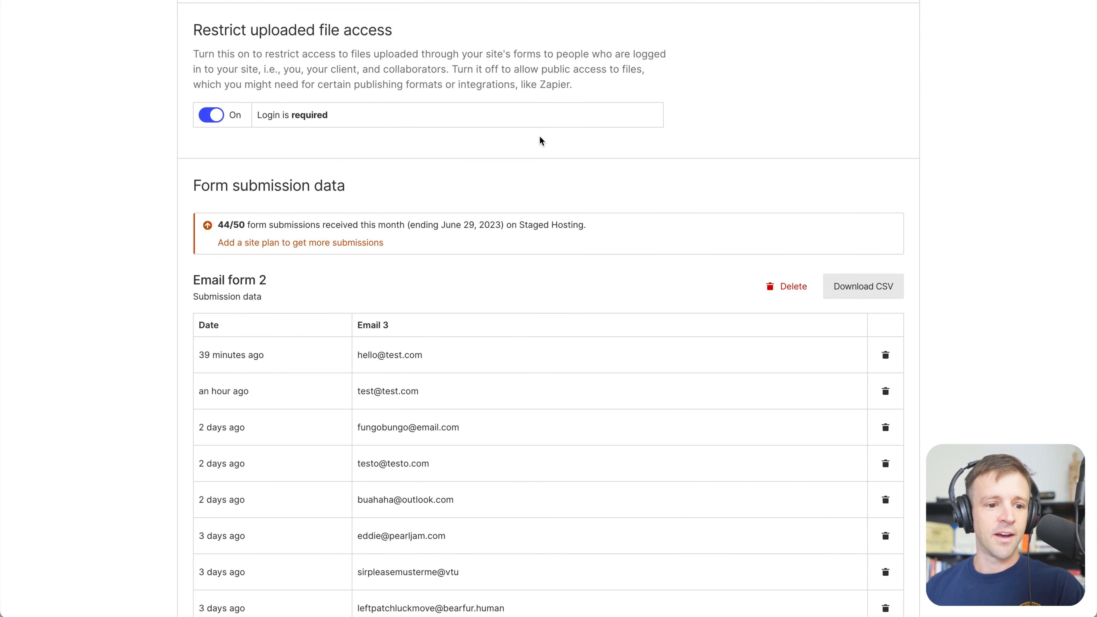
{"action": "scroll", "scroll_direction": "down", "scroll_amount": 3}
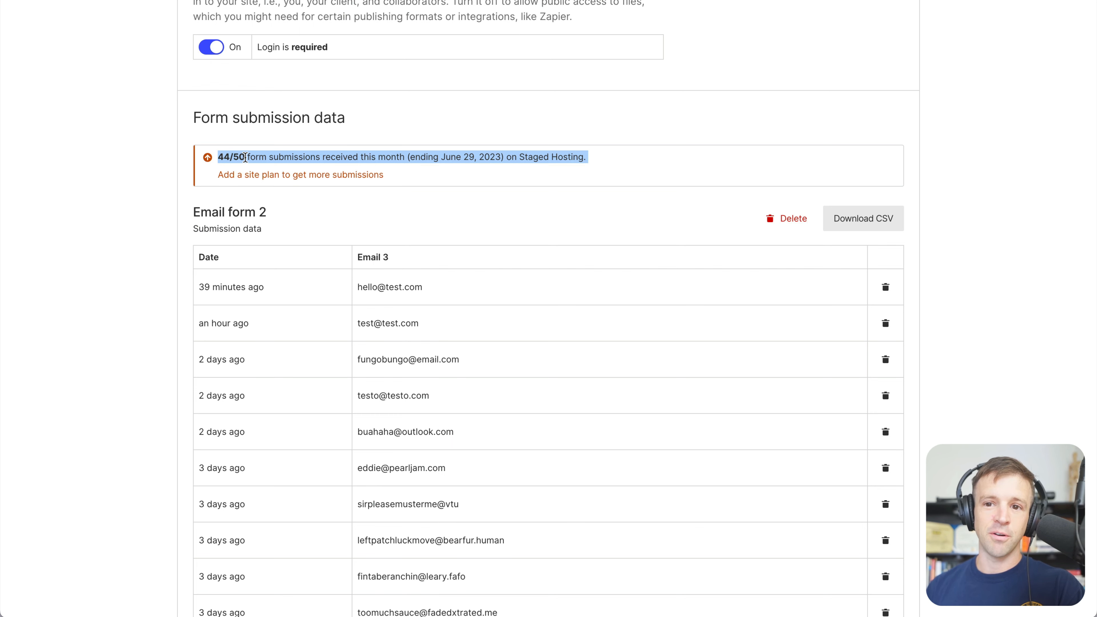
{"action": "scroll", "scroll_direction": "down", "scroll_amount": 3}
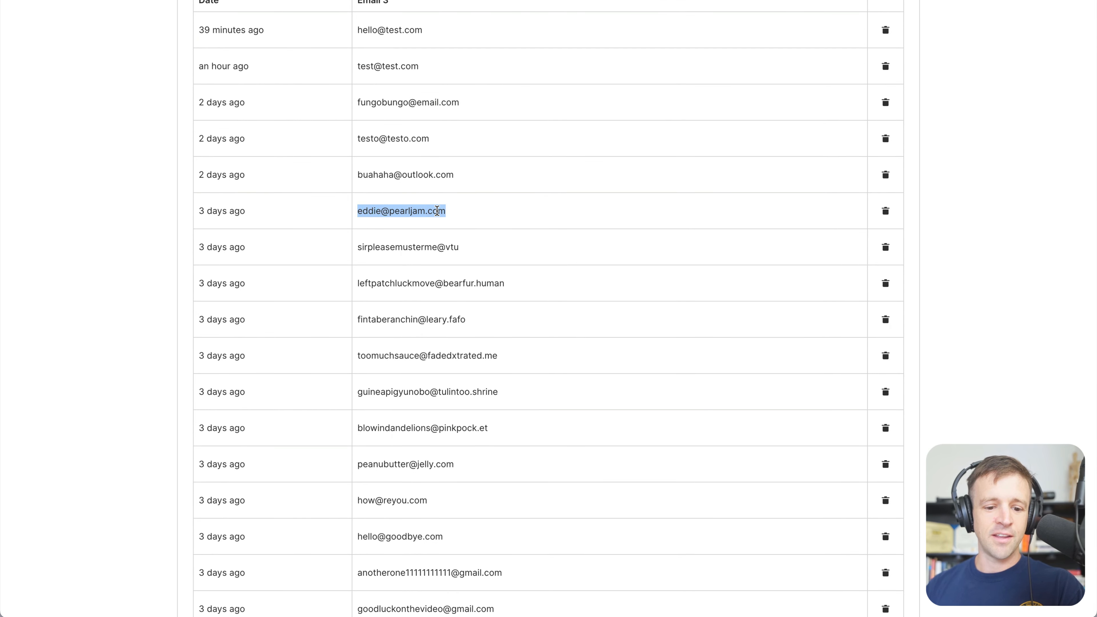
{"action": "scroll", "scroll_direction": "down", "scroll_amount": 3}
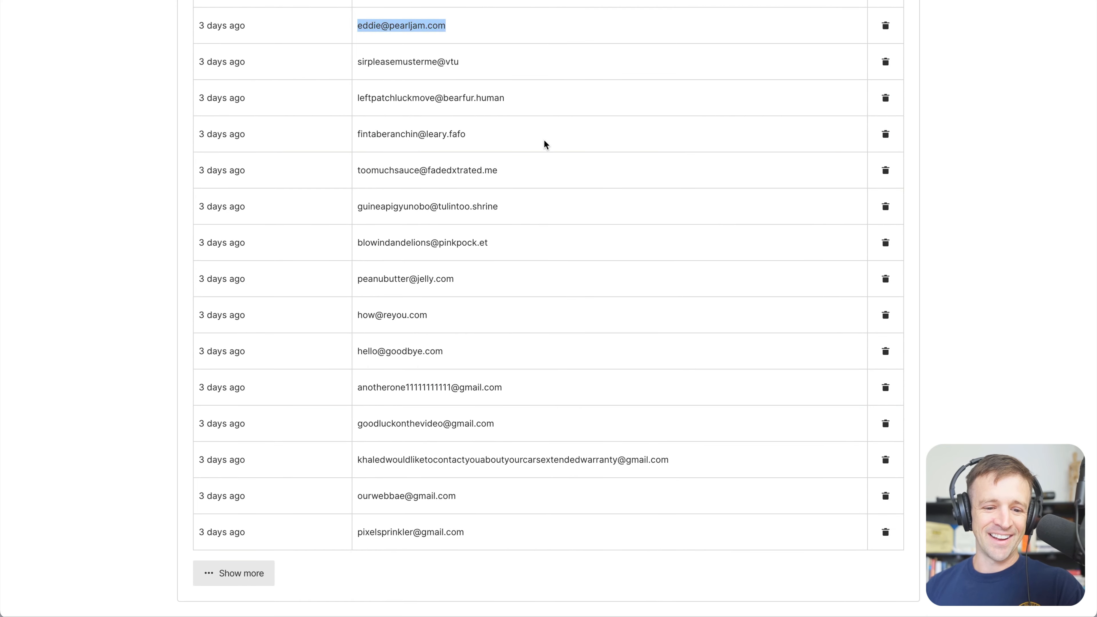
{"action": "scroll", "scroll_direction": "down", "scroll_amount": 3}
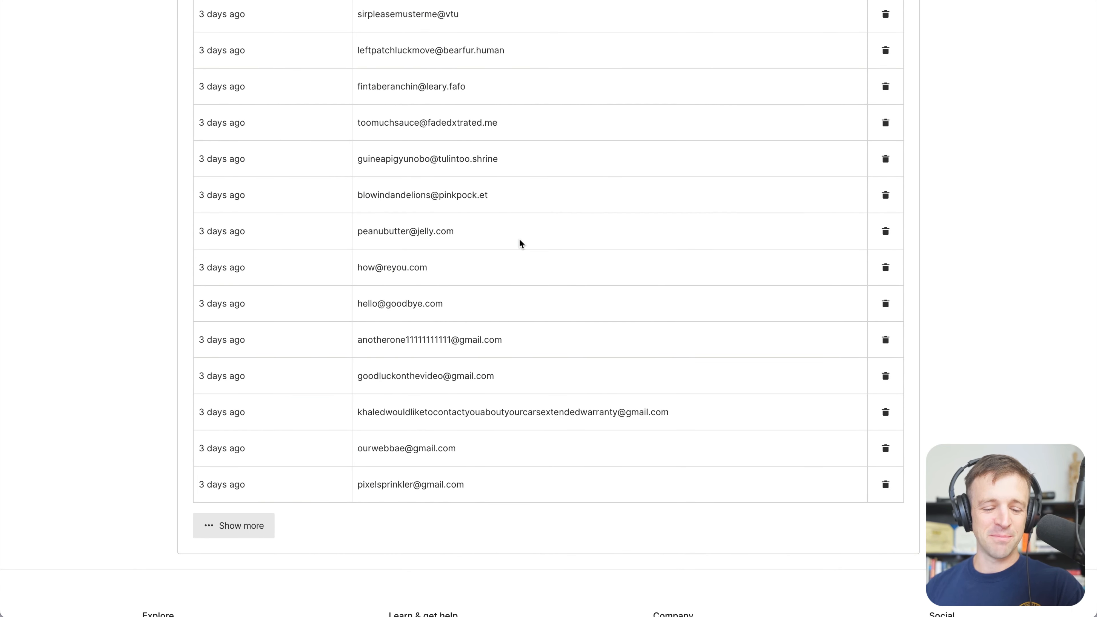
{"action": "double_click", "coordinate": [425, 377]}
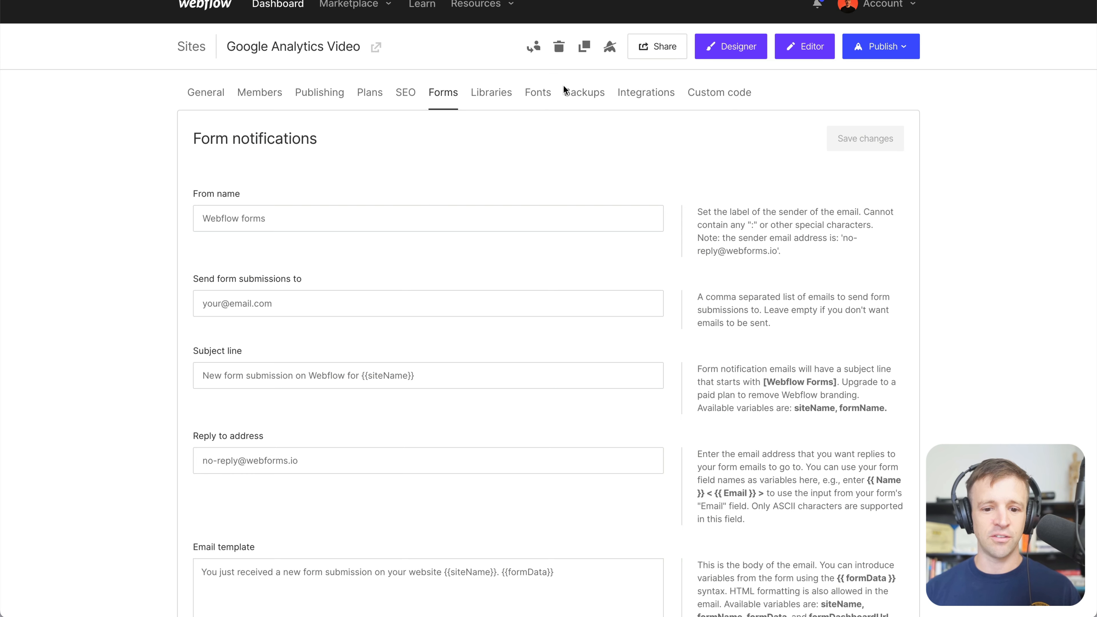
- Select the cta4_form-block in the Webflow Designer and show its element settings
{"action": "left_click", "coordinate": [730, 46]}
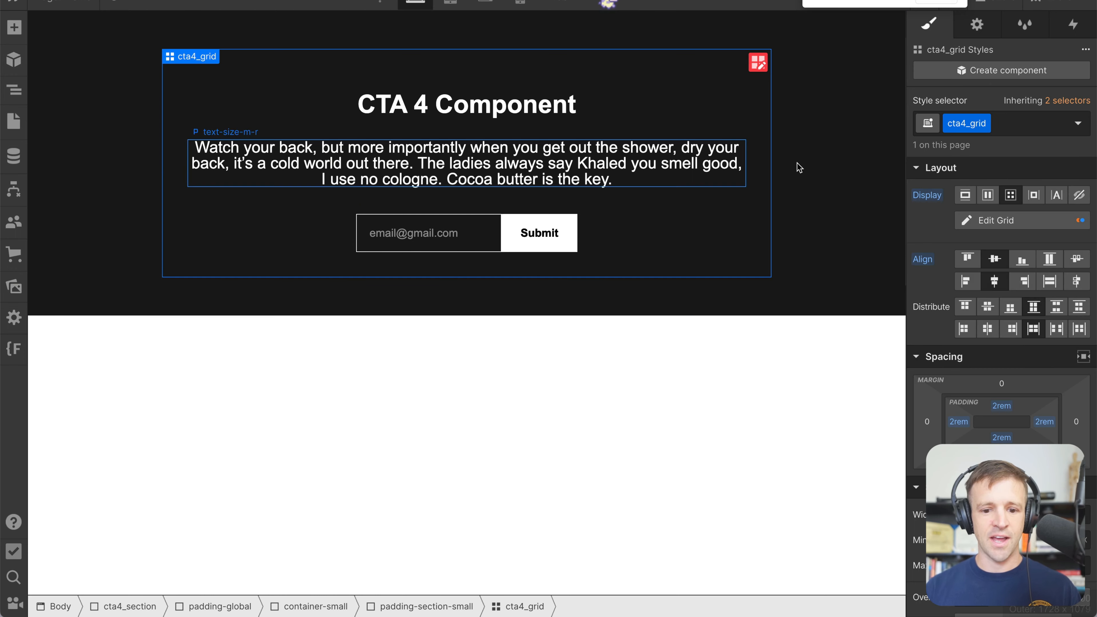
{"action": "left_click", "coordinate": [14, 89]}
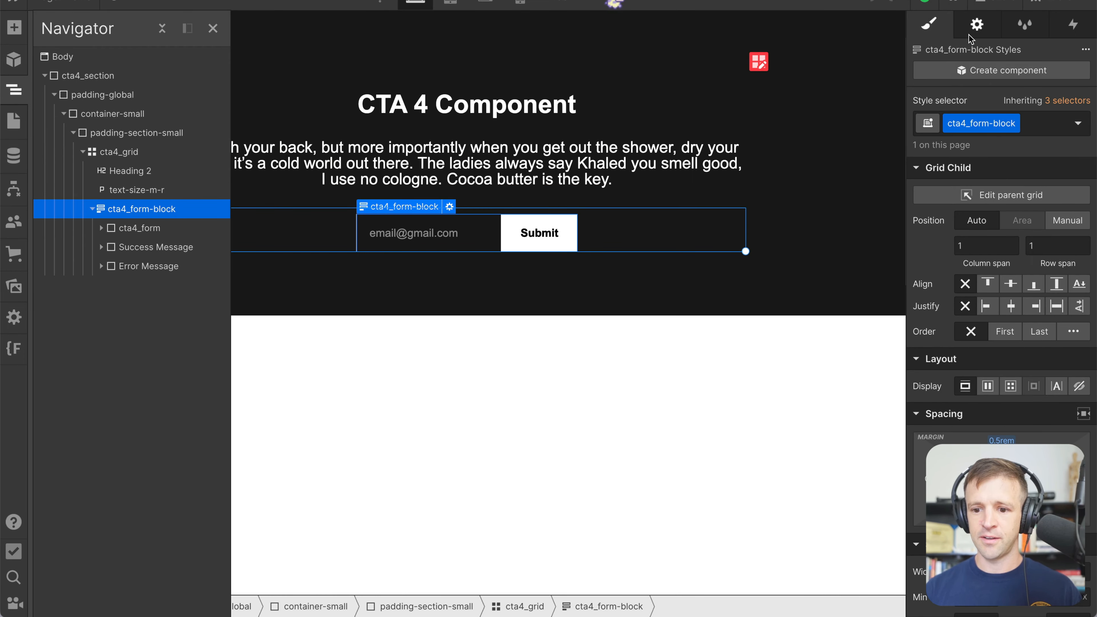
{"action": "left_click", "coordinate": [977, 25]}
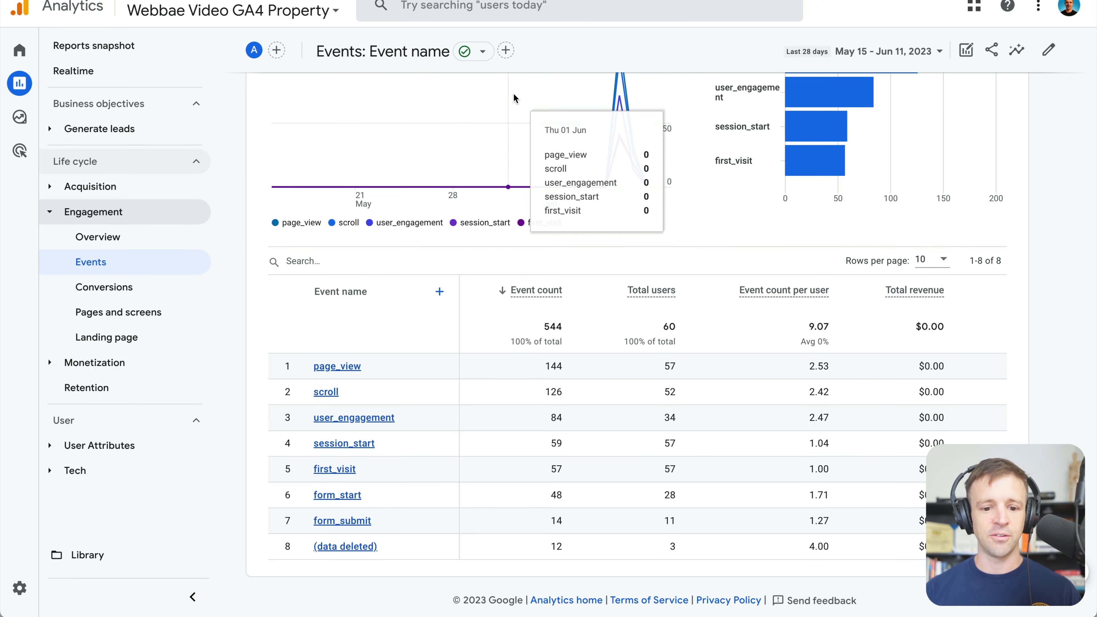
- Go to the property's Admin Events list with its mark-as-conversion switches
{"action": "left_click", "coordinate": [93, 212]}
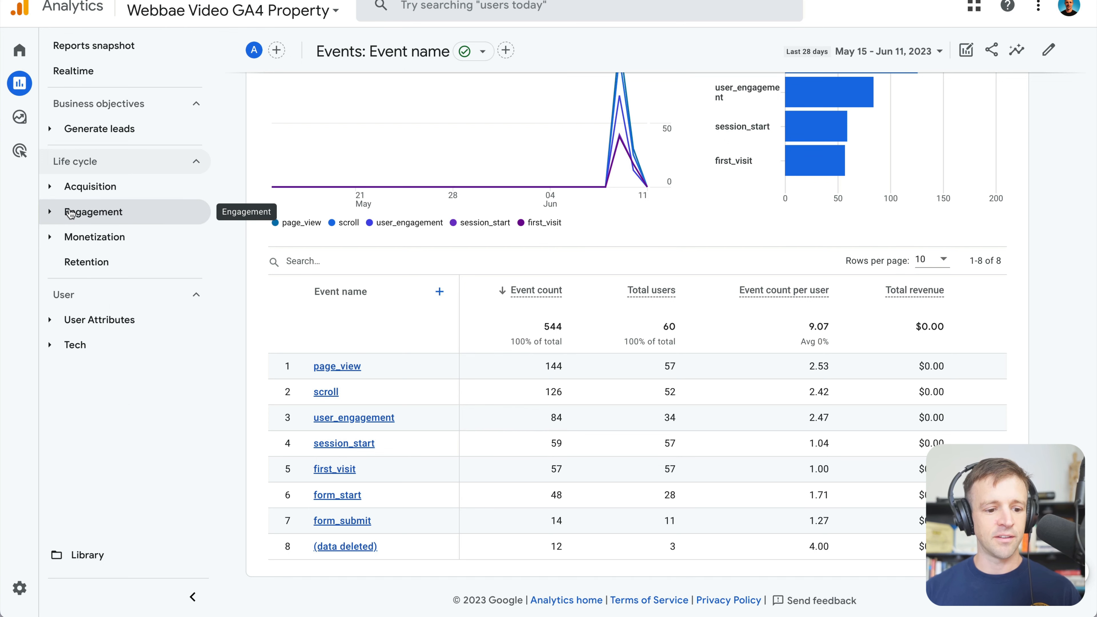
{"action": "left_click", "coordinate": [20, 588]}
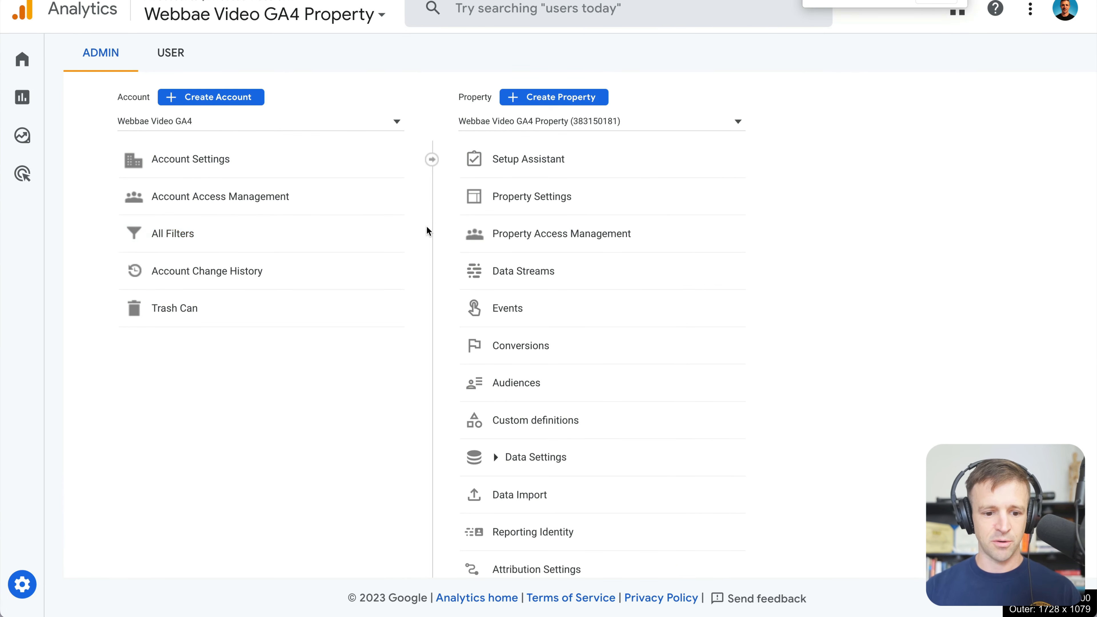
{"action": "left_click", "coordinate": [507, 308]}
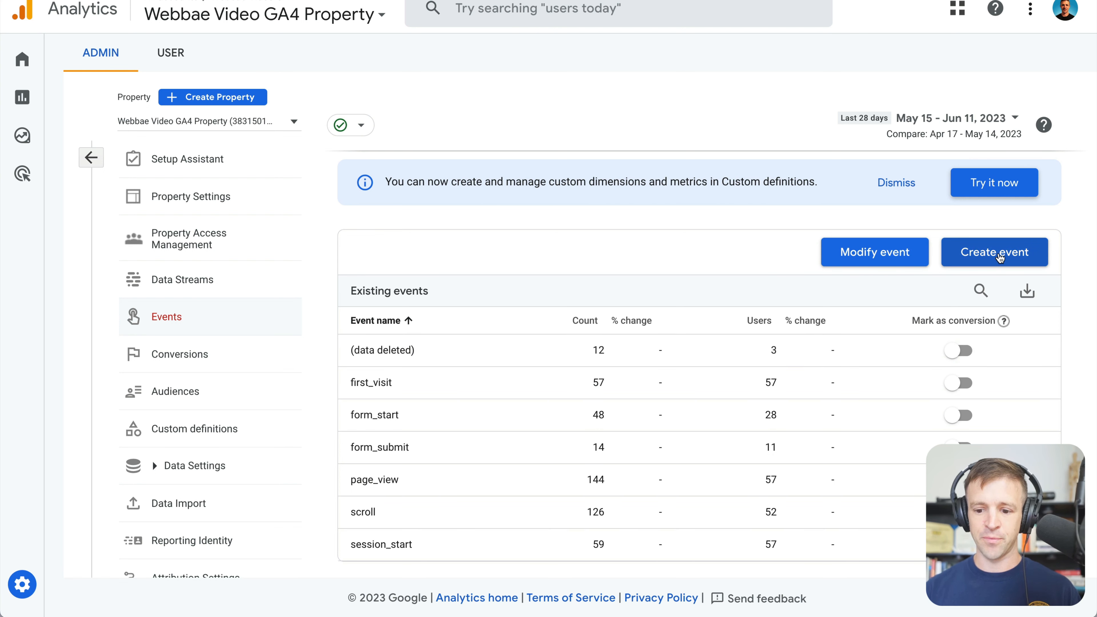
- Start a new custom event named page_view_thank_you
{"action": "left_click", "coordinate": [994, 252]}
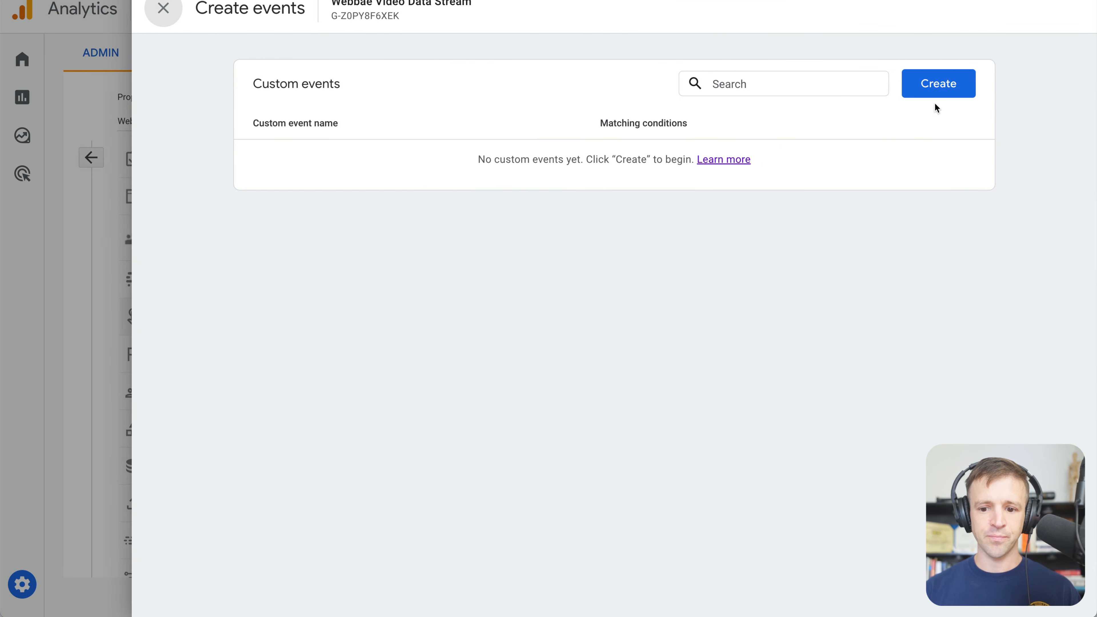
{"action": "left_click", "coordinate": [938, 83]}
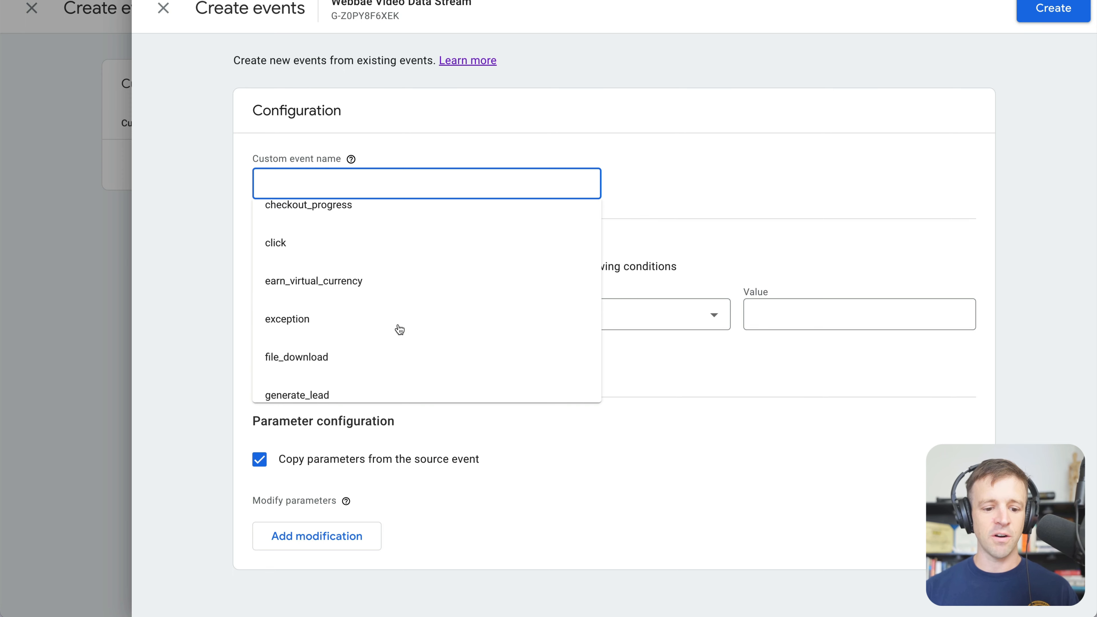
{"action": "type", "text": "p"}
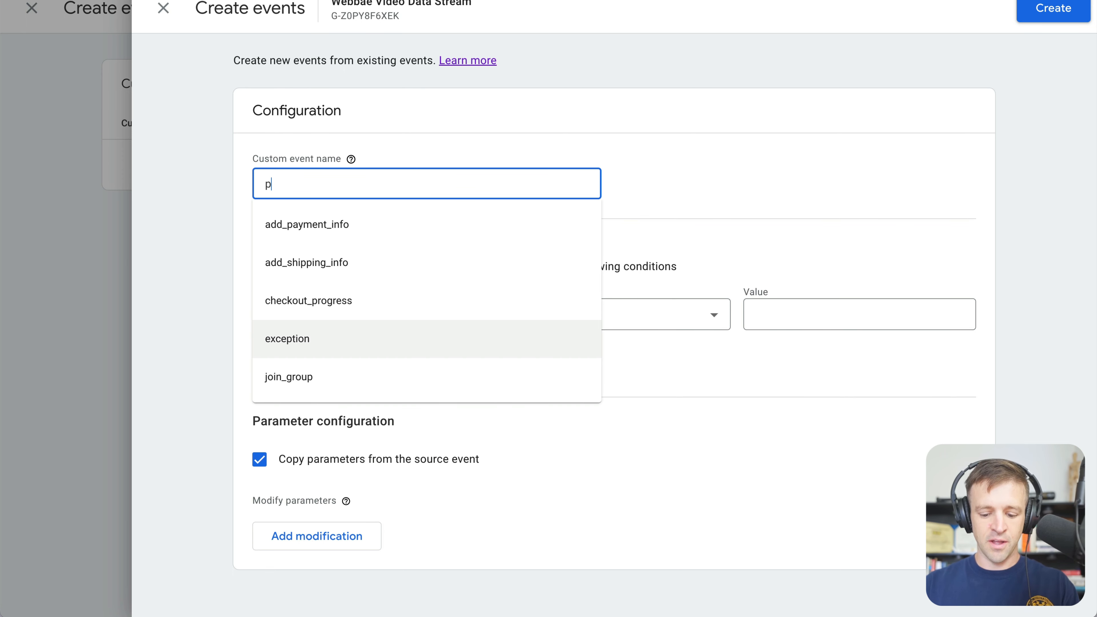
{"action": "type", "text": "age_view_"}
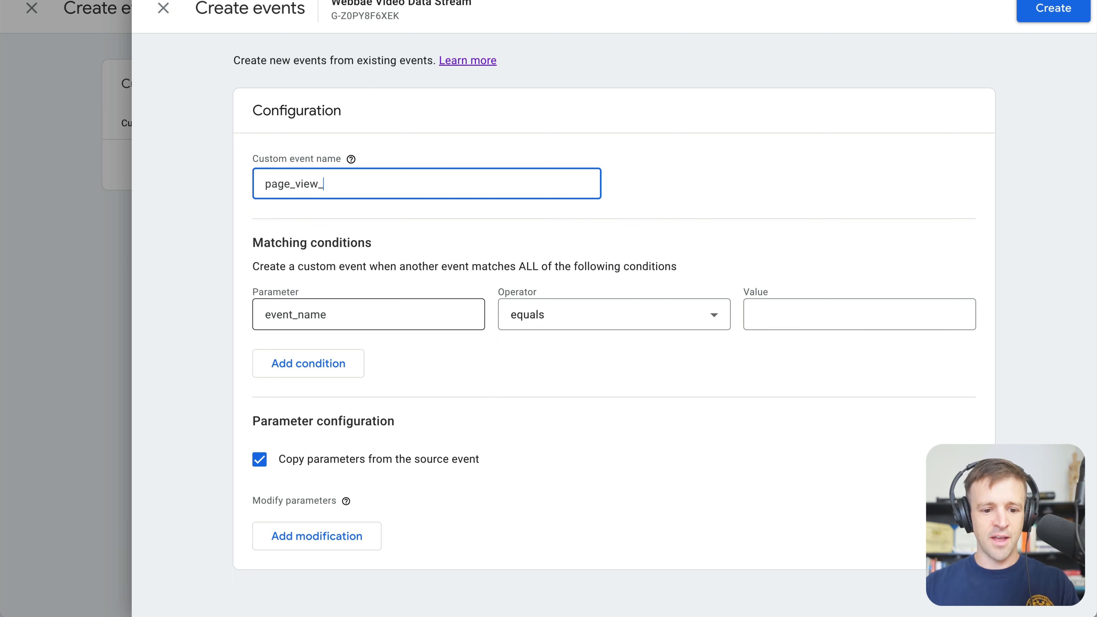
{"action": "type", "text": "thank_"}
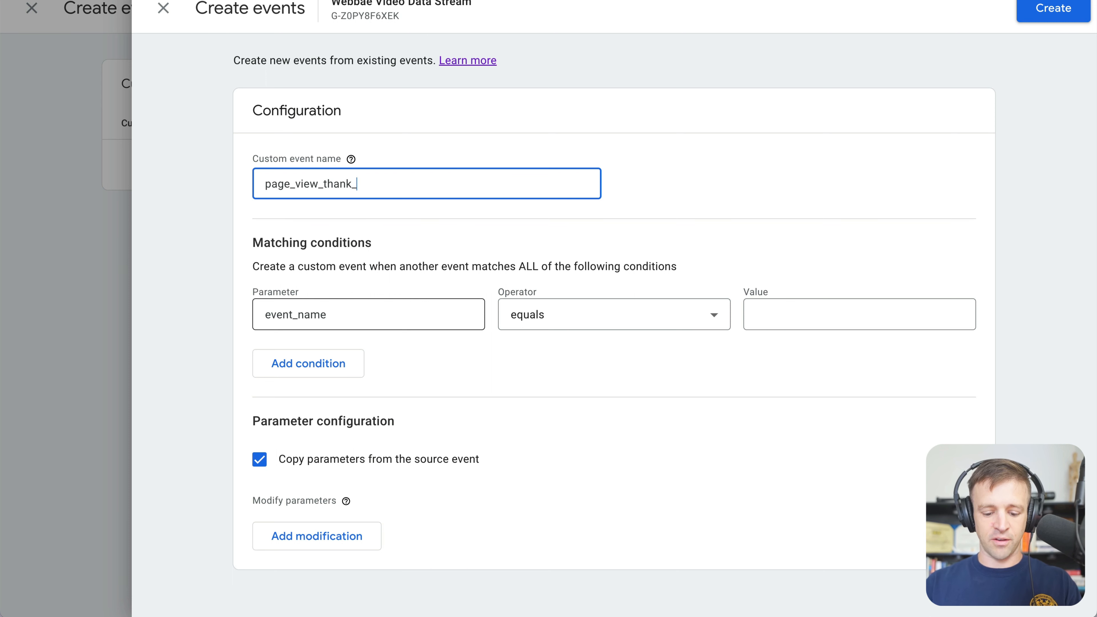
{"action": "type", "text": "you"}
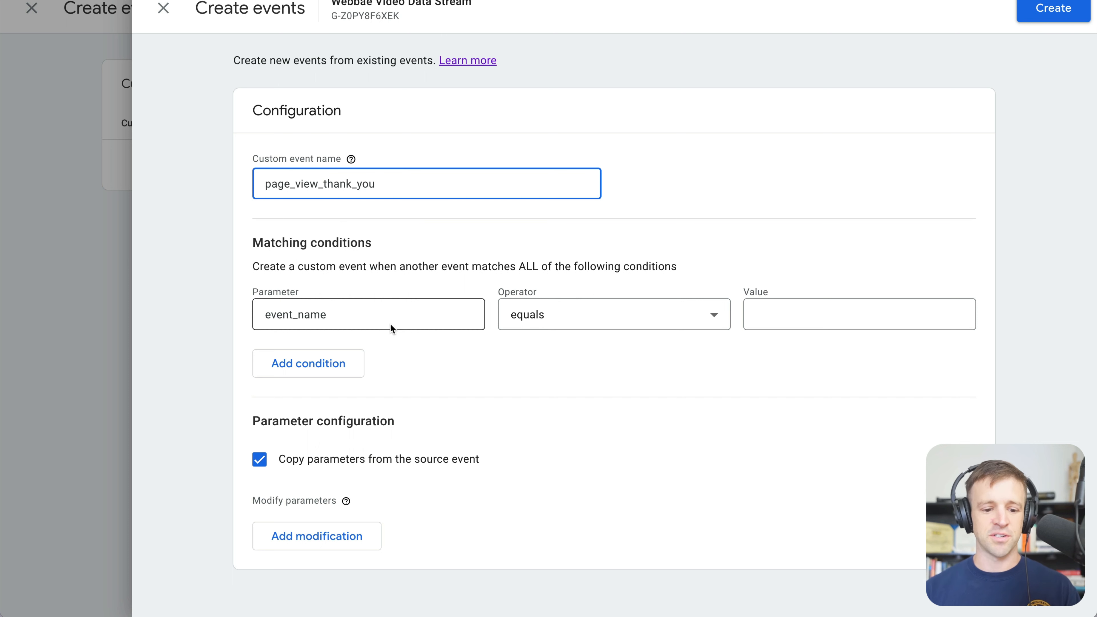
- Set conditions event_name equals page_view and page_location contains thank-you
{"action": "left_click", "coordinate": [368, 315]}
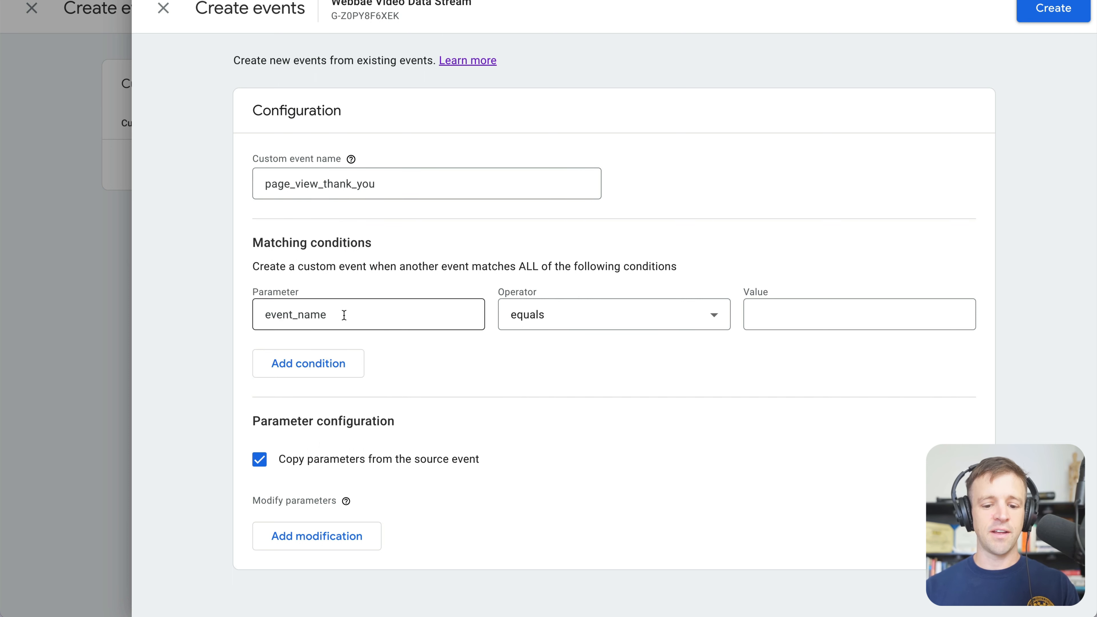
{"action": "type", "text": "page_view"}
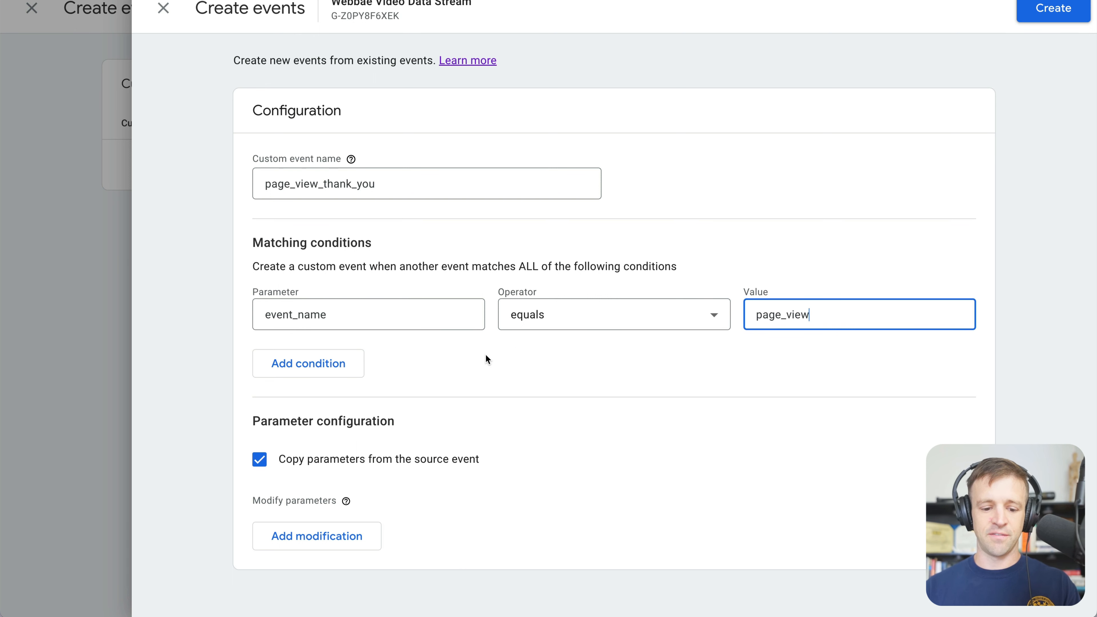
{"action": "left_click", "coordinate": [308, 364]}
{"action": "type", "text": "page_location"}
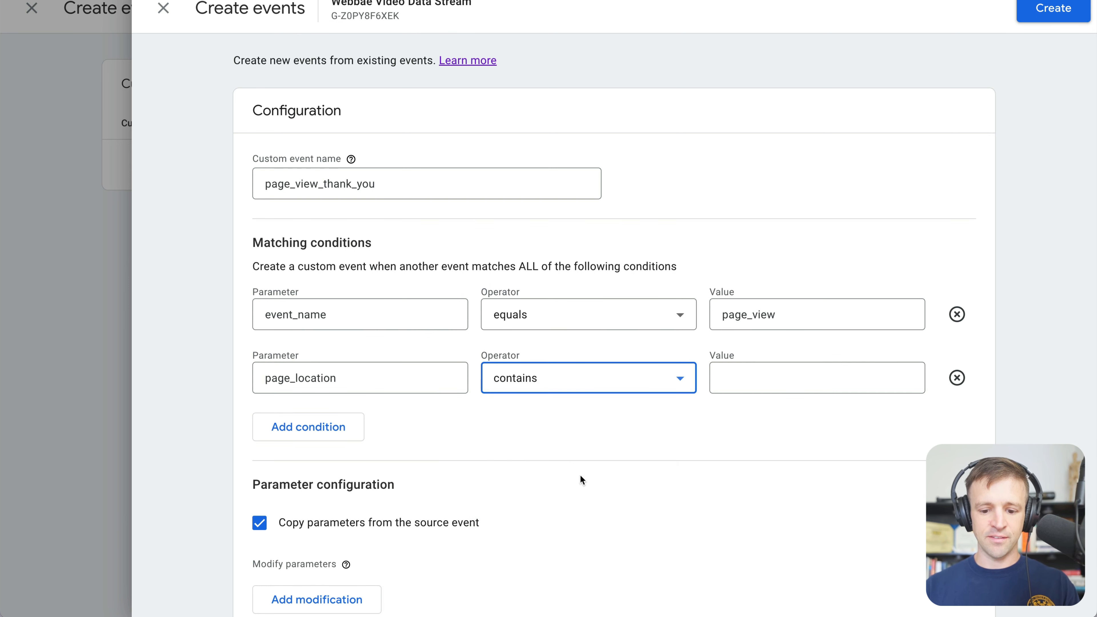
{"action": "type", "text": "thank-you"}
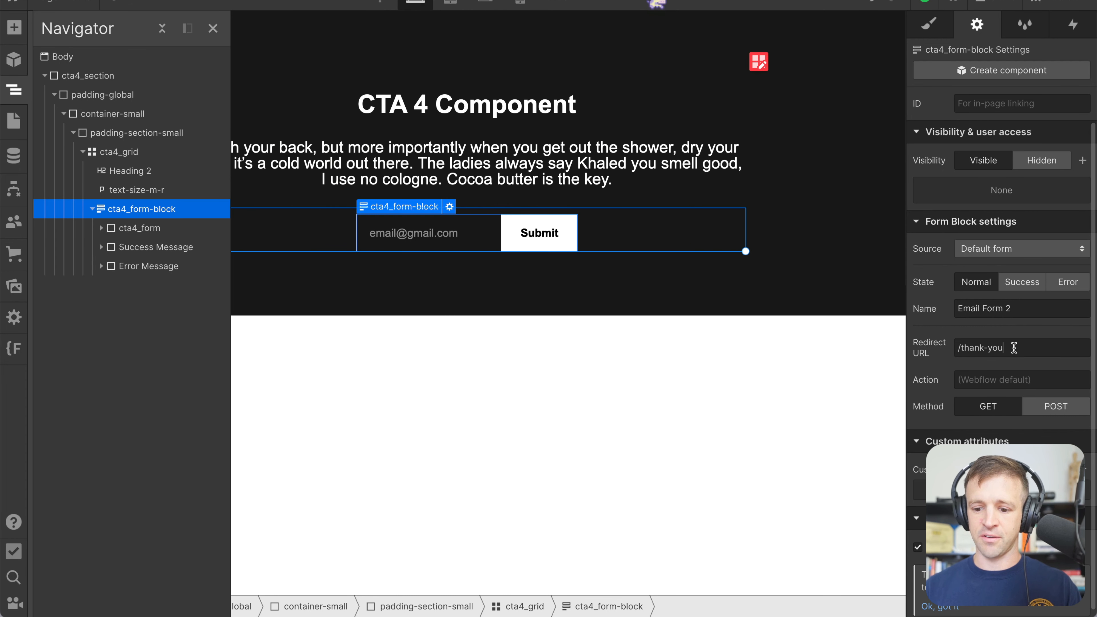
- Copy the Thank You page's address from the Webflow Pages panel
{"action": "left_click", "coordinate": [13, 121]}
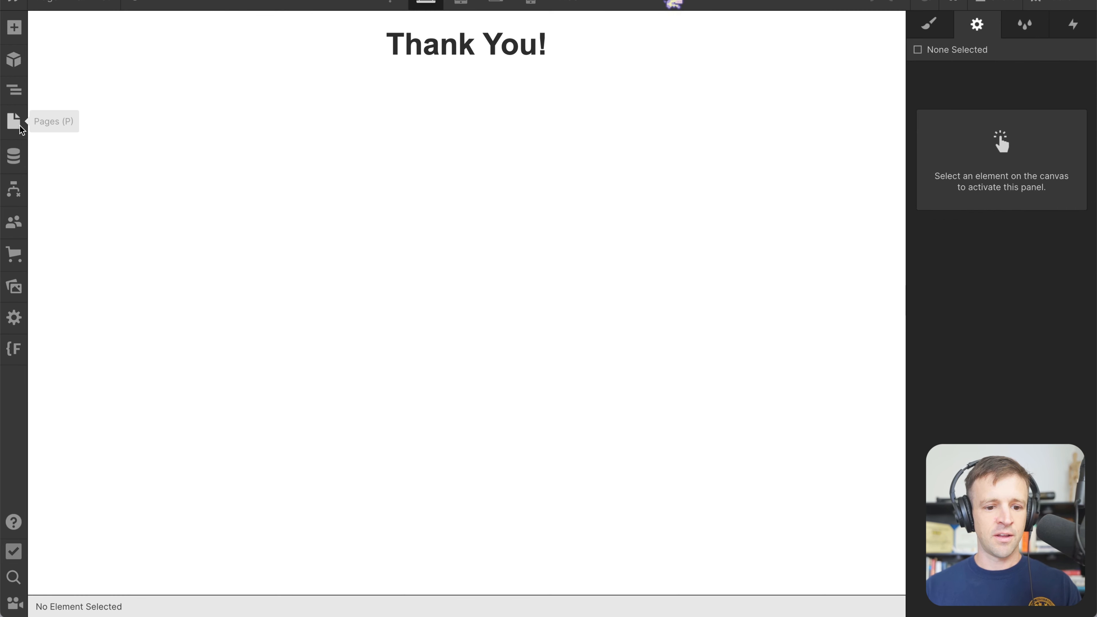
{"action": "left_click", "coordinate": [13, 120]}
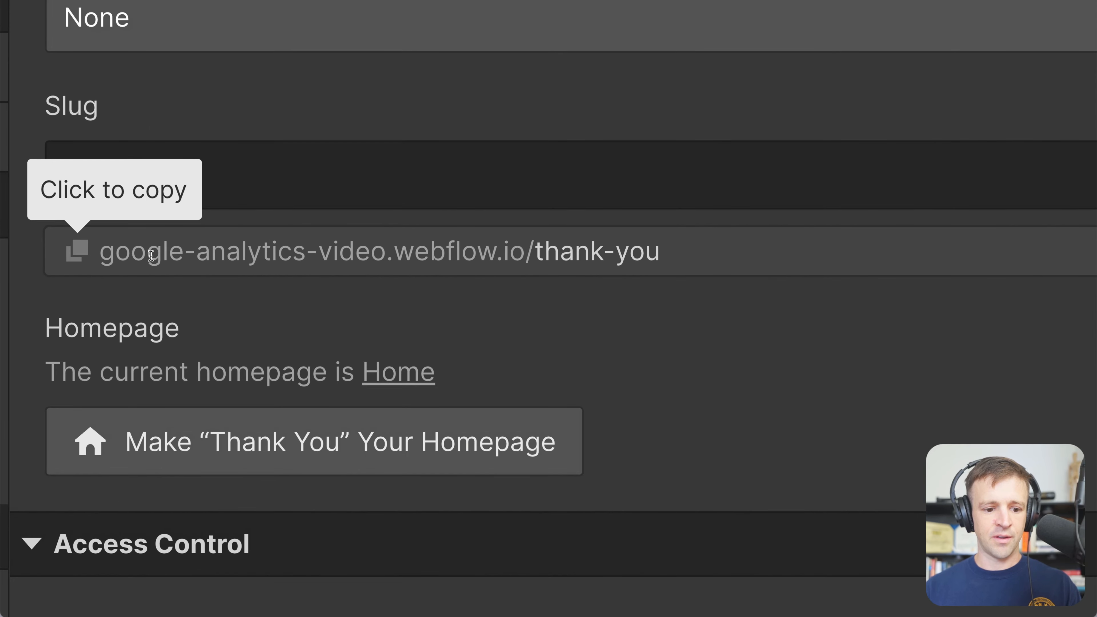
{"action": "left_click", "coordinate": [79, 252]}
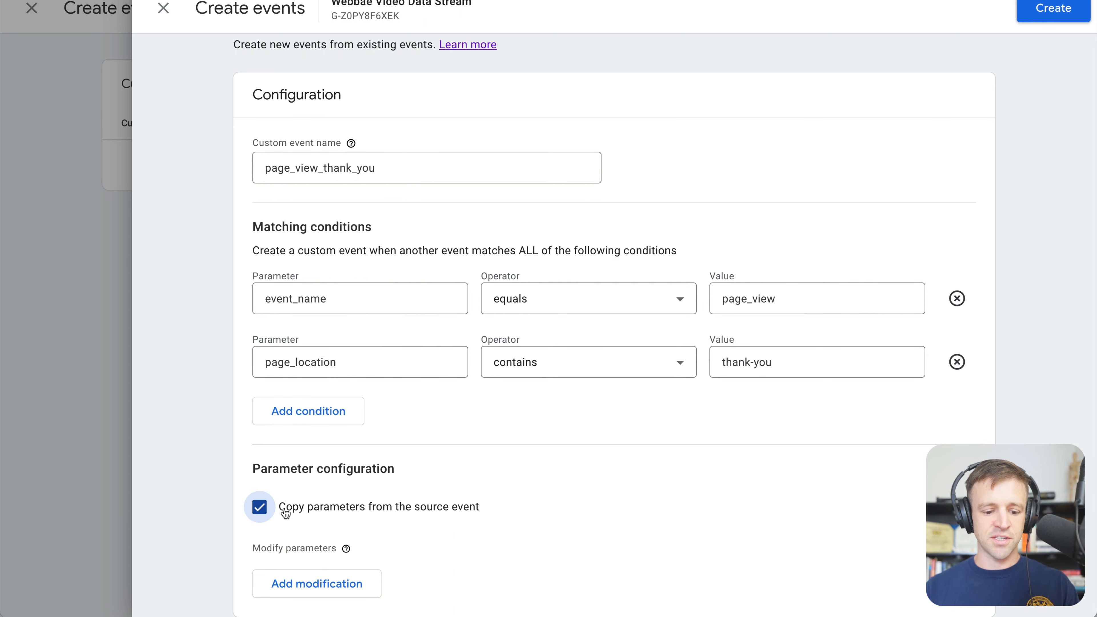
{"action": "mouse_move", "coordinate": [449, 442]}
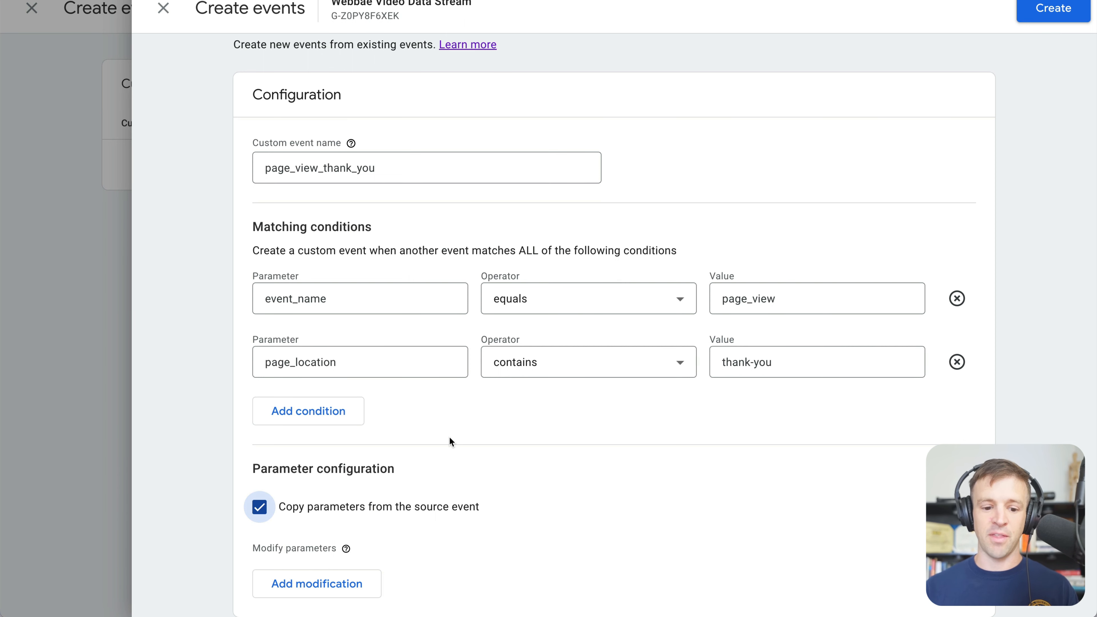
{"action": "mouse_move", "coordinate": [540, 421]}
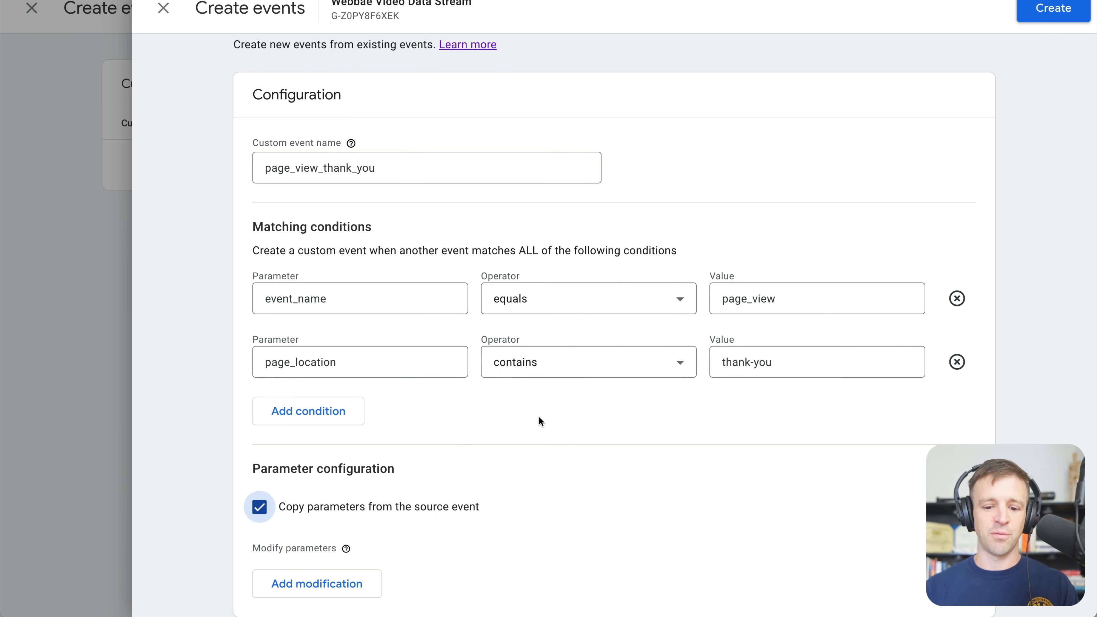
{"action": "mouse_move", "coordinate": [1009, 33]}
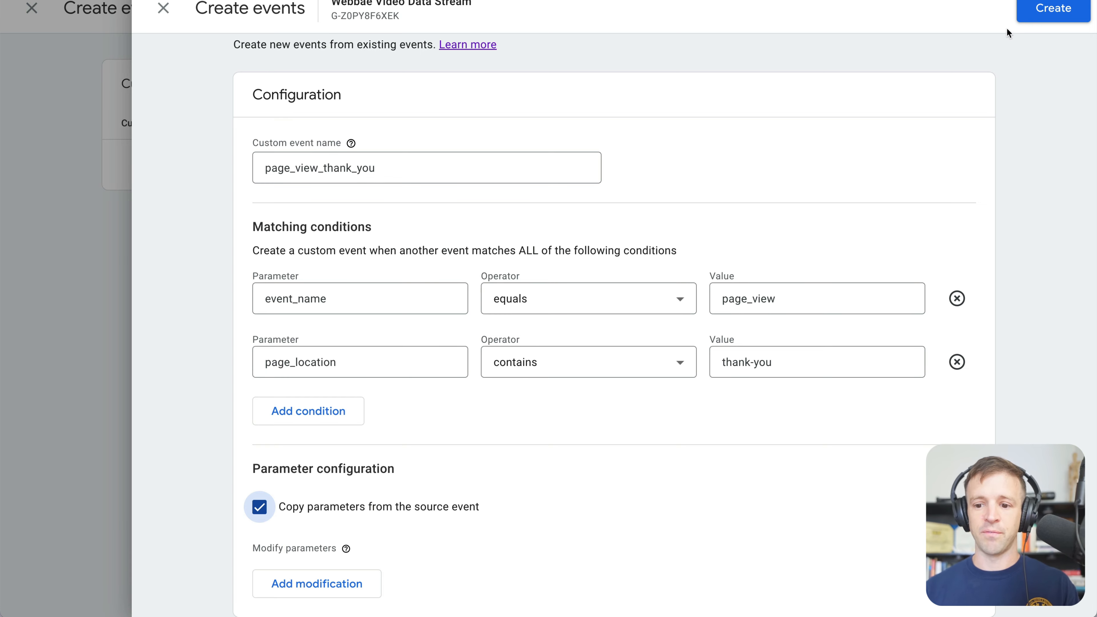
- Create the page_view_thank_you custom event with both matching conditions
{"action": "left_click", "coordinate": [1053, 9]}
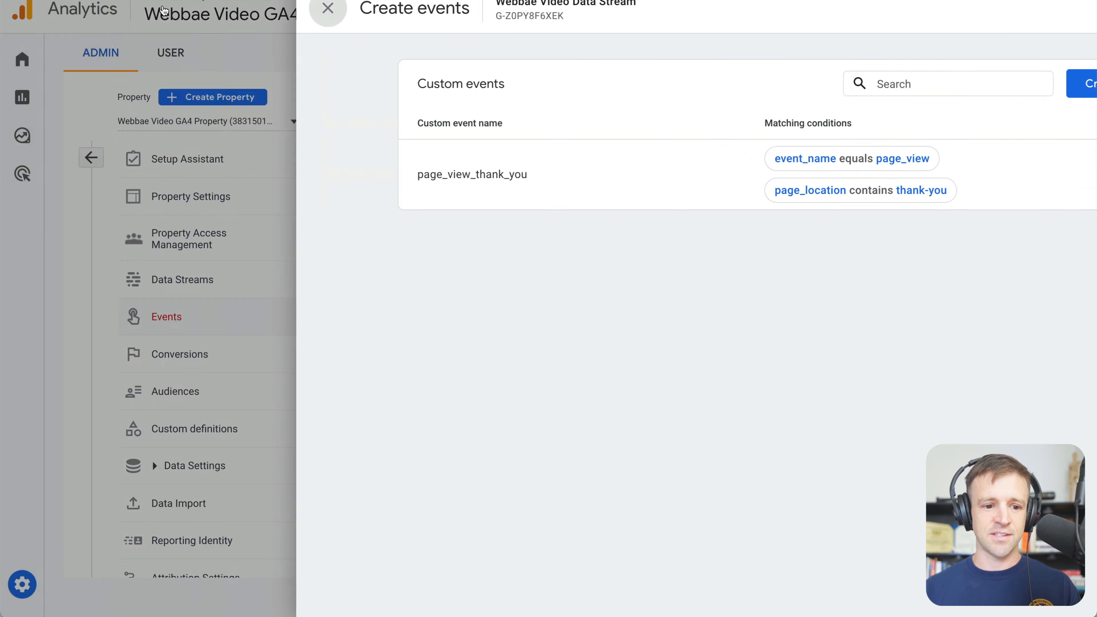
- Close the custom events panel and head to Conversions in Admin
{"action": "left_click", "coordinate": [326, 8]}
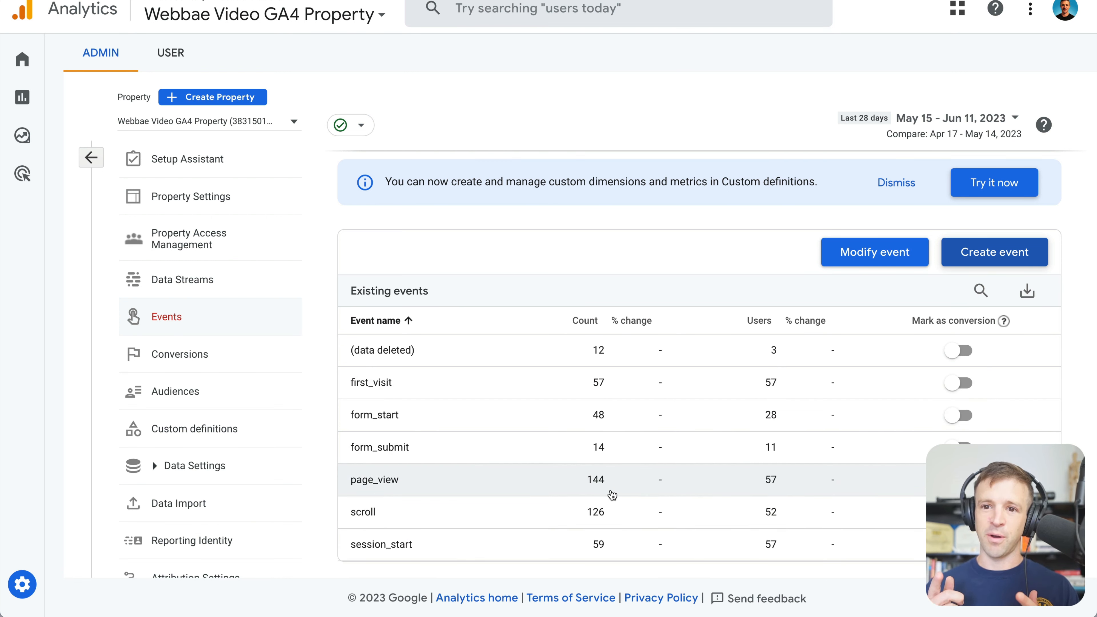
{"action": "left_click", "coordinate": [178, 354]}
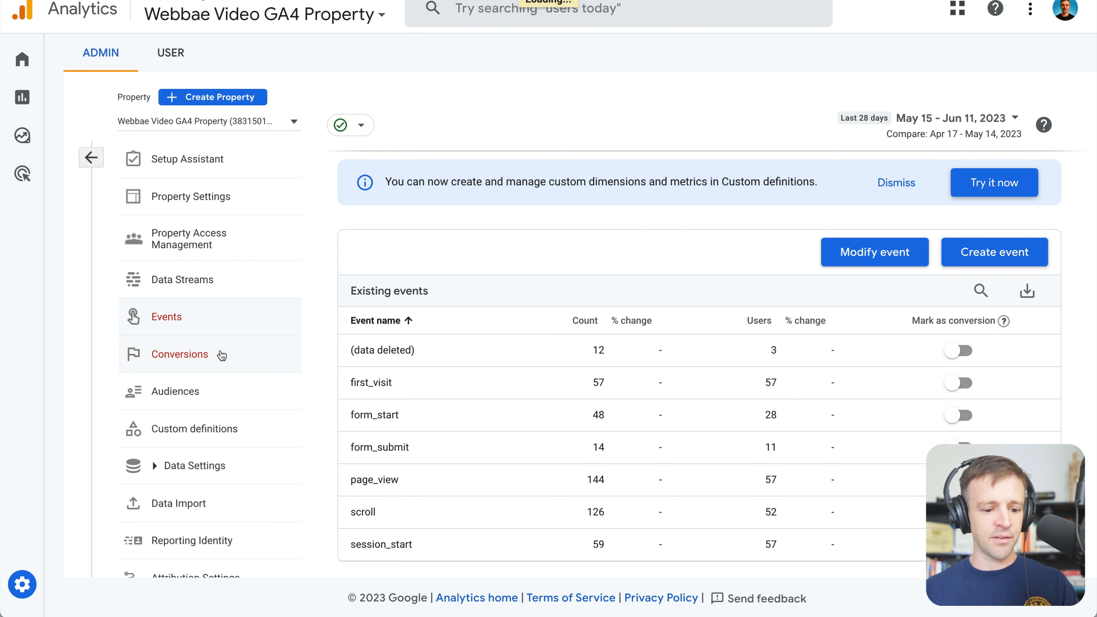
- Add page_view_thank_you as a new conversion event and save it
{"action": "left_click", "coordinate": [179, 354]}
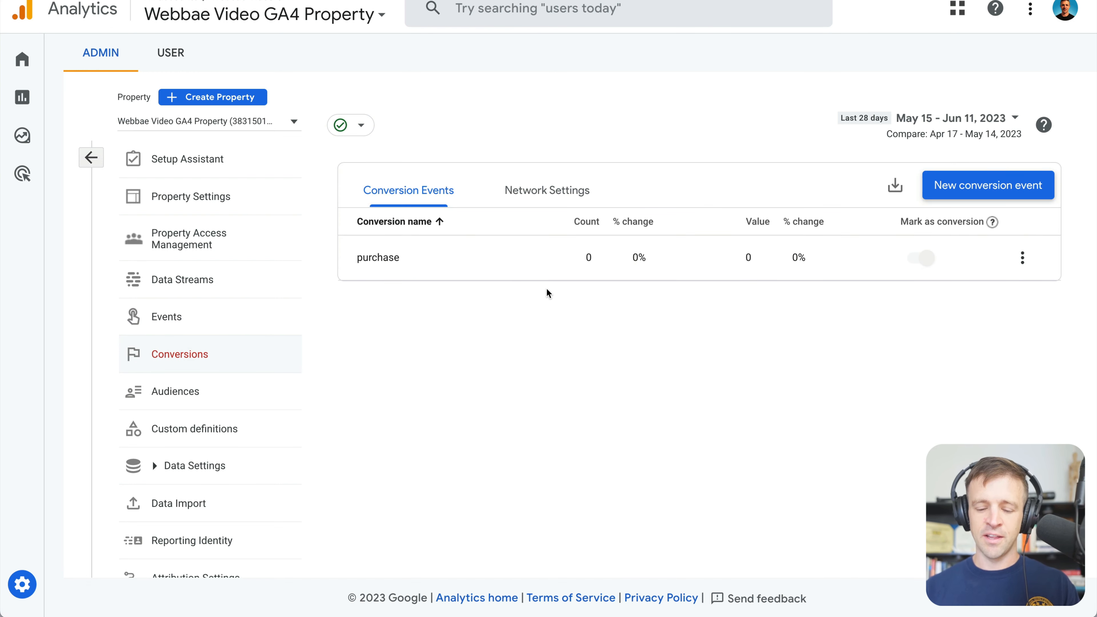
{"action": "left_click", "coordinate": [988, 184]}
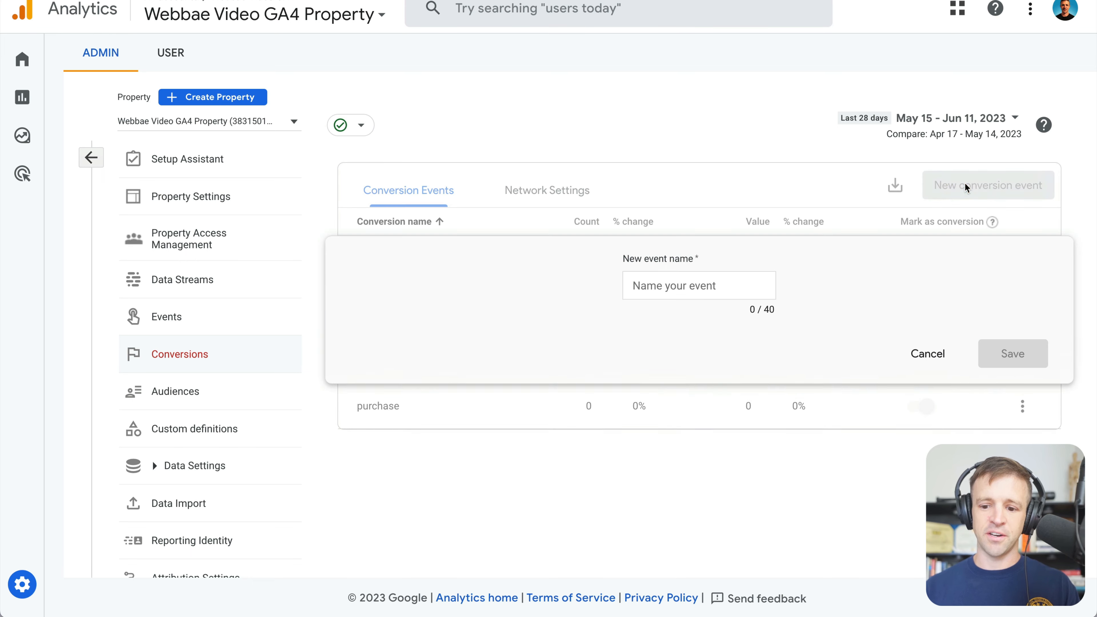
{"action": "left_click", "coordinate": [698, 286]}
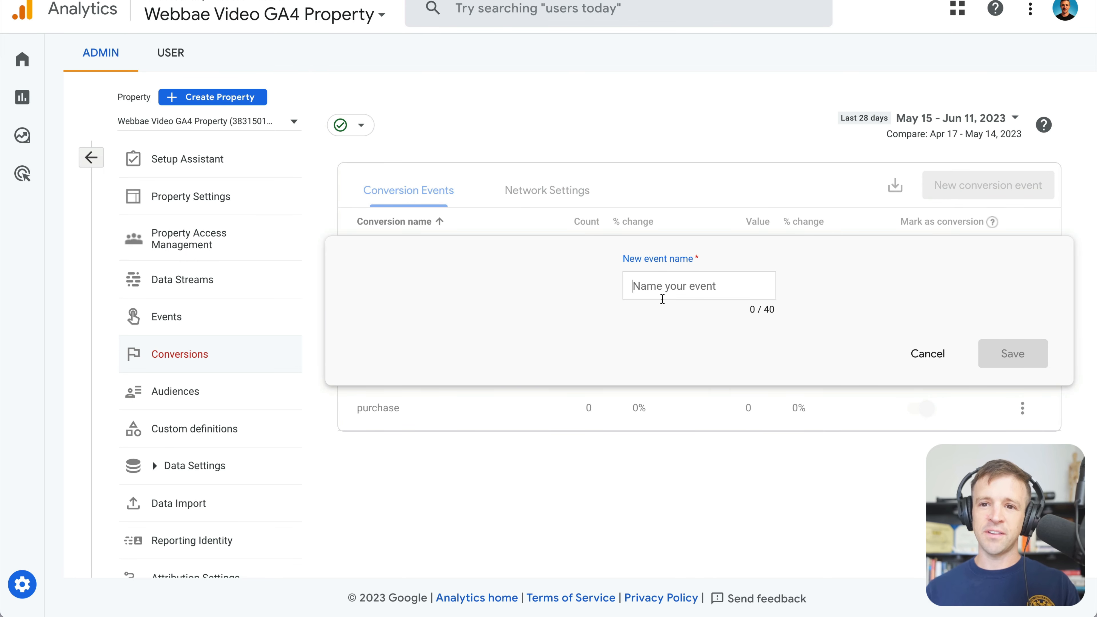
{"action": "type", "text": "page_view_thank"}
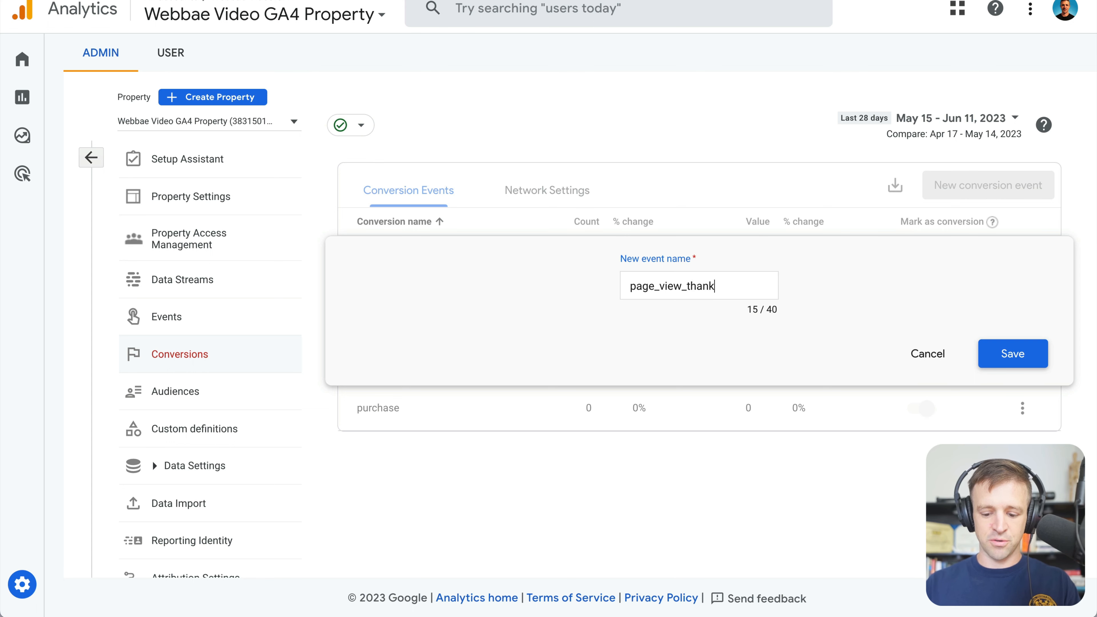
{"action": "type", "text": "_you"}
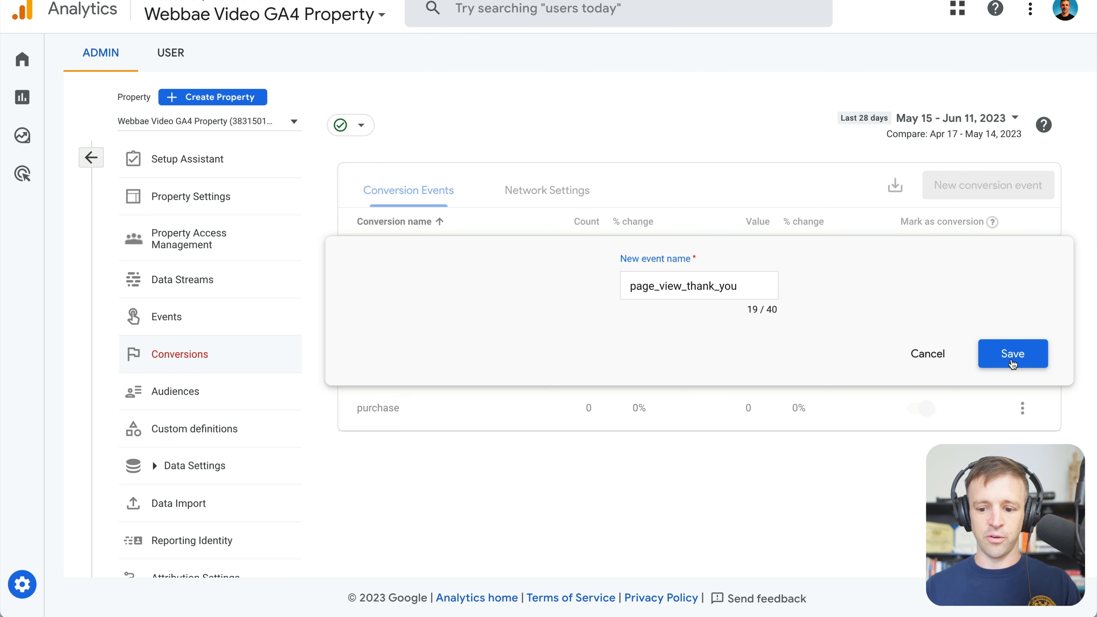
{"action": "left_click", "coordinate": [1012, 353]}
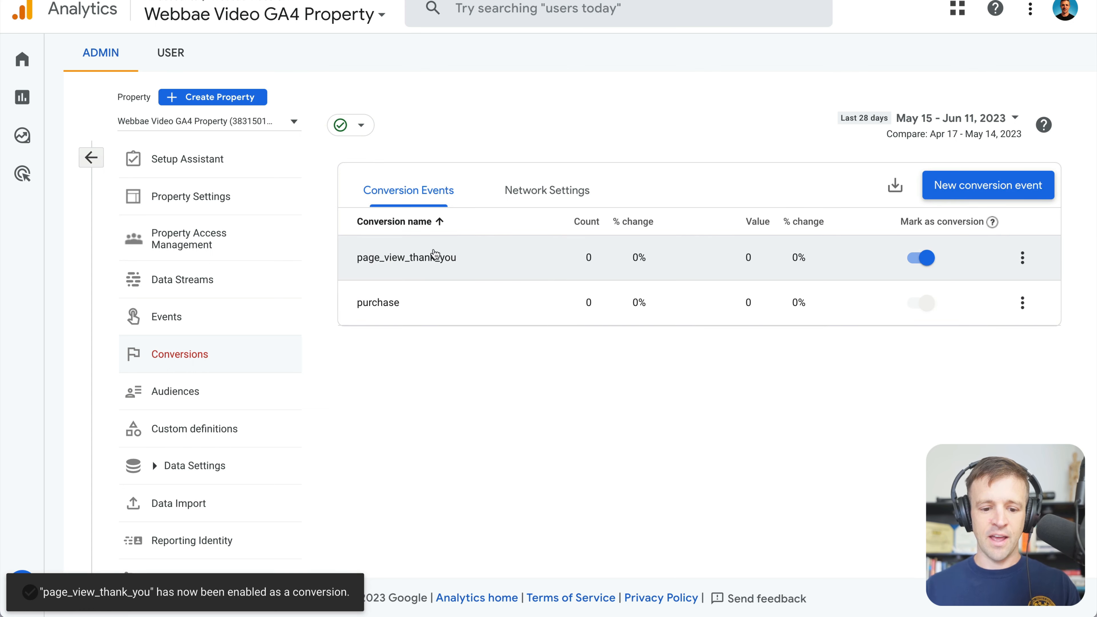
- Switch page_view_thank_you's conversion marking off, leaving only purchase
{"action": "left_click", "coordinate": [921, 258]}
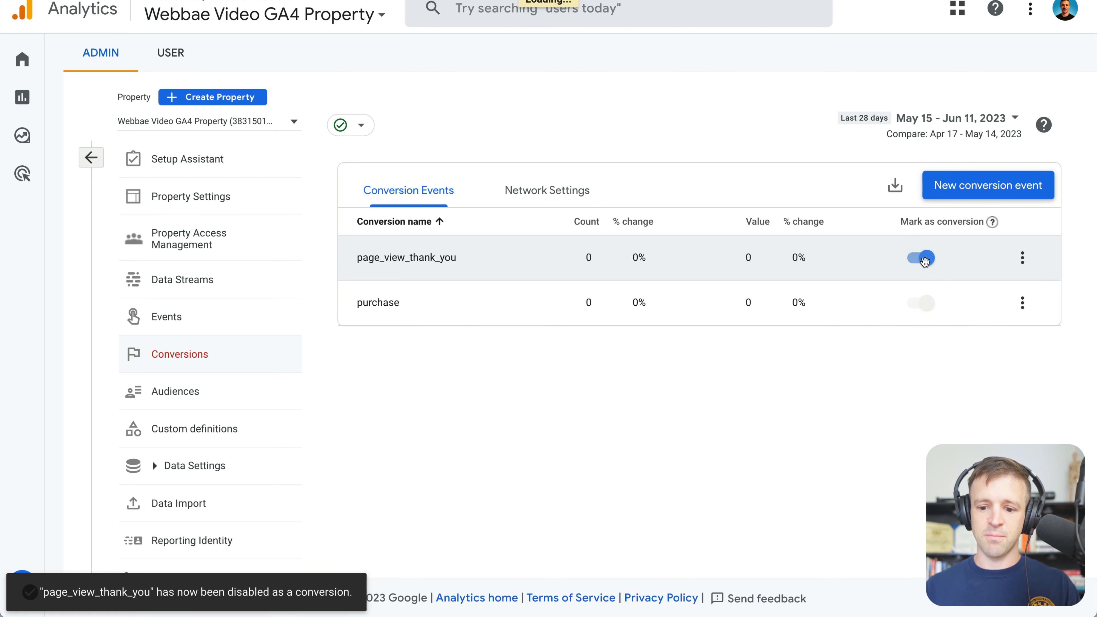
{"action": "left_click", "coordinate": [921, 258]}
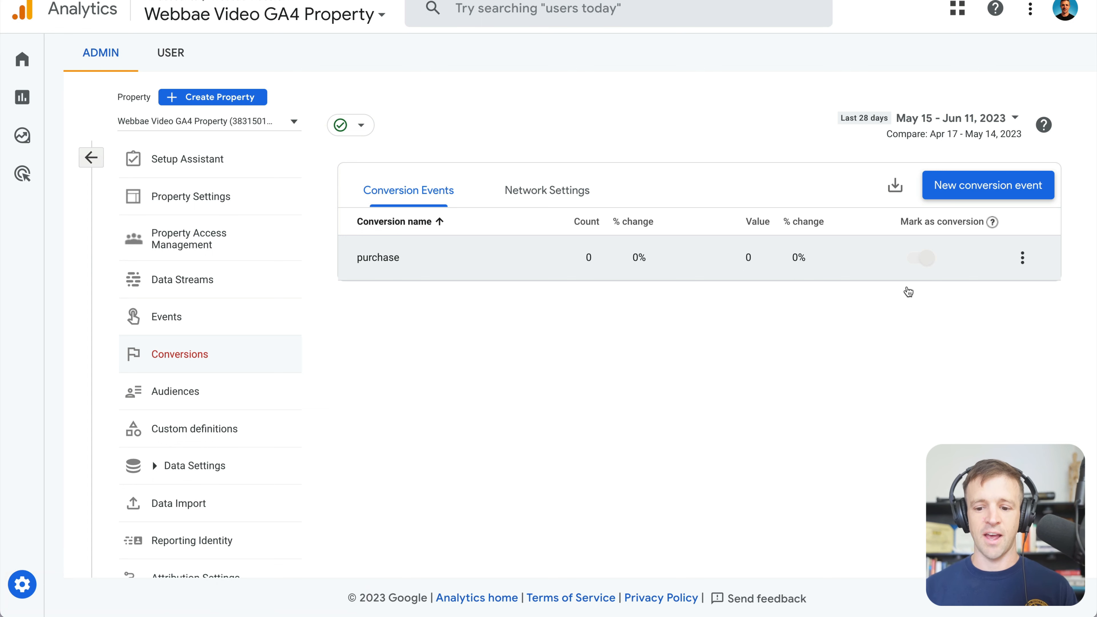
{"action": "mouse_move", "coordinate": [769, 302]}
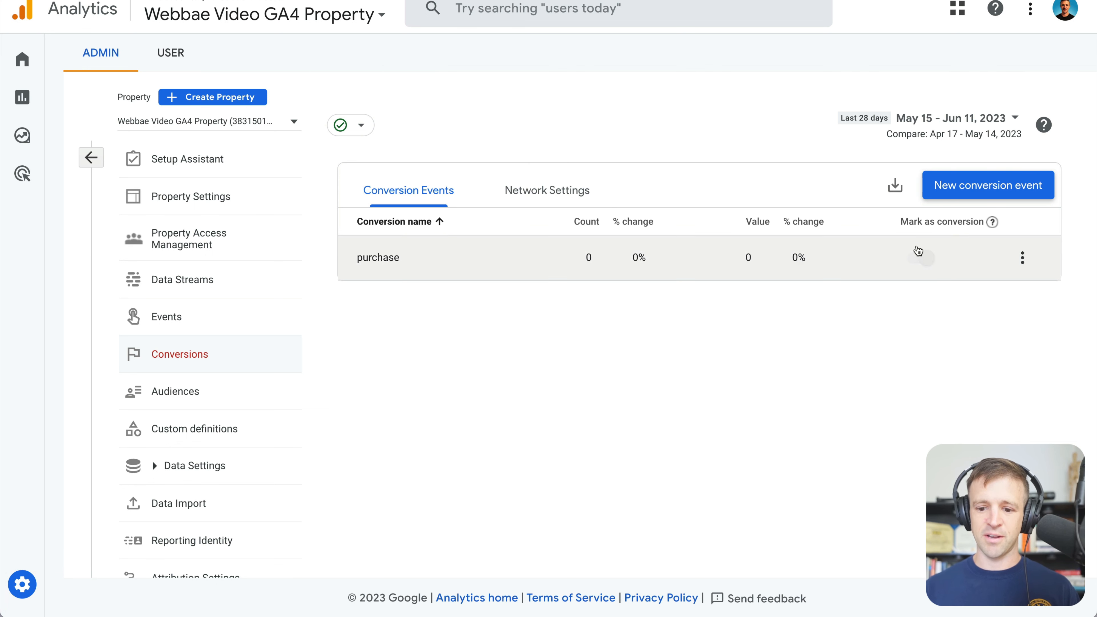
- Re-add page_view_thank_you as a conversion event beside purchase
{"action": "left_click", "coordinate": [988, 184]}
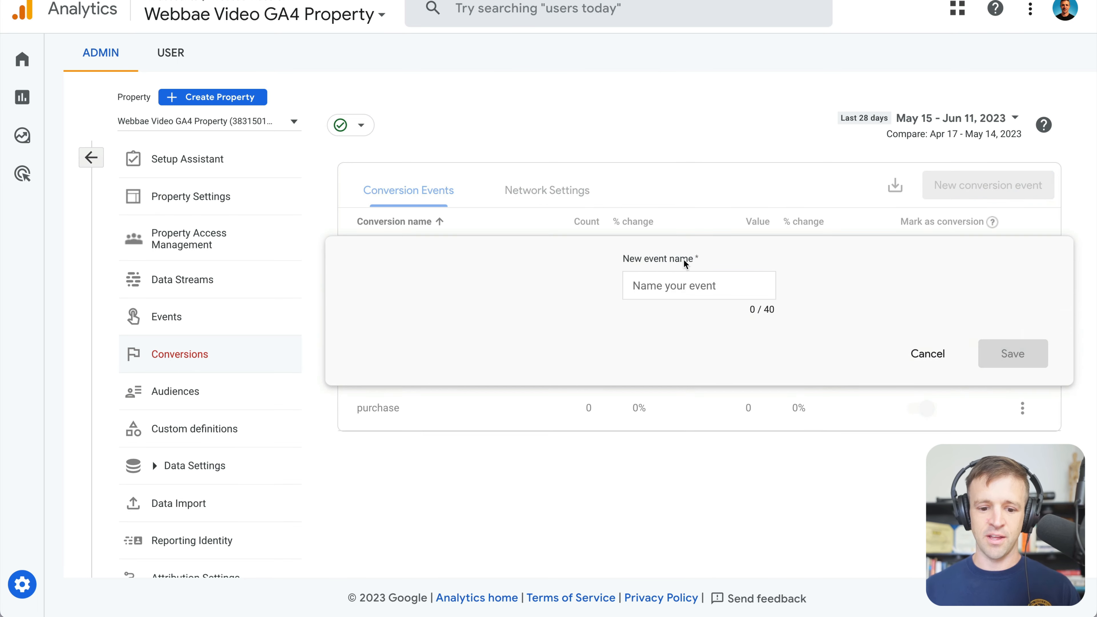
{"action": "type", "text": "page_view_thank_you"}
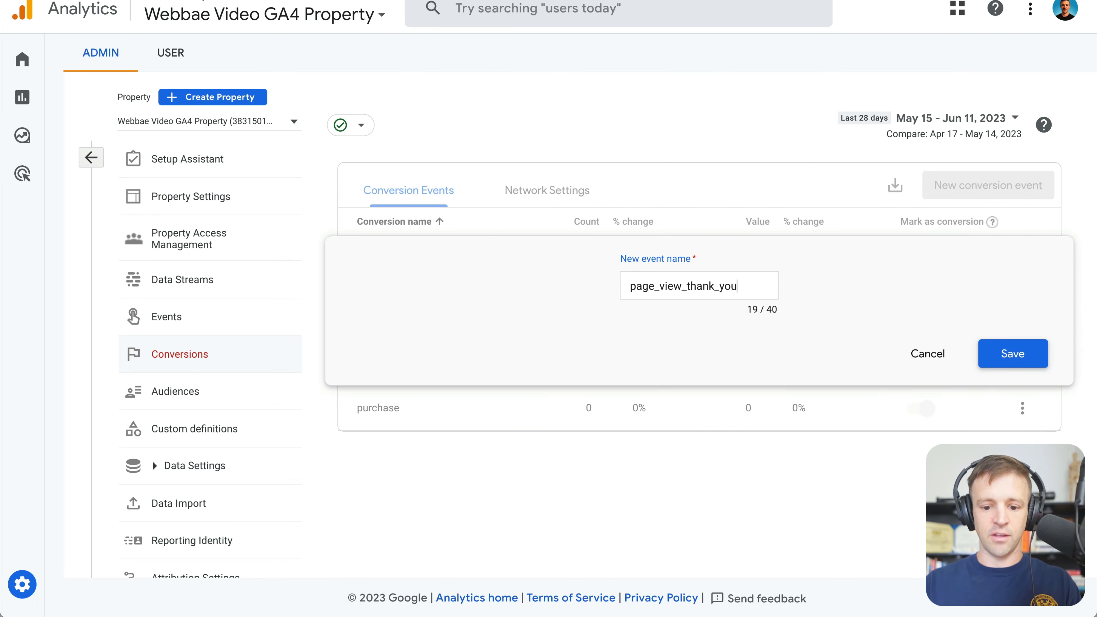
{"action": "left_click", "coordinate": [1011, 353]}
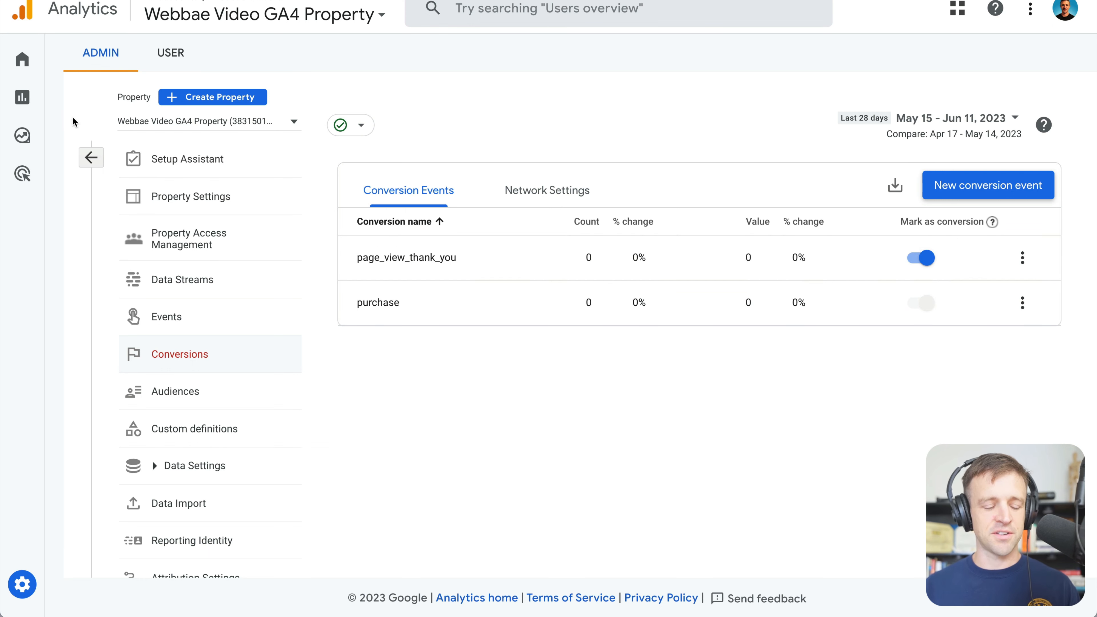
{"action": "mouse_move", "coordinate": [473, 93]}
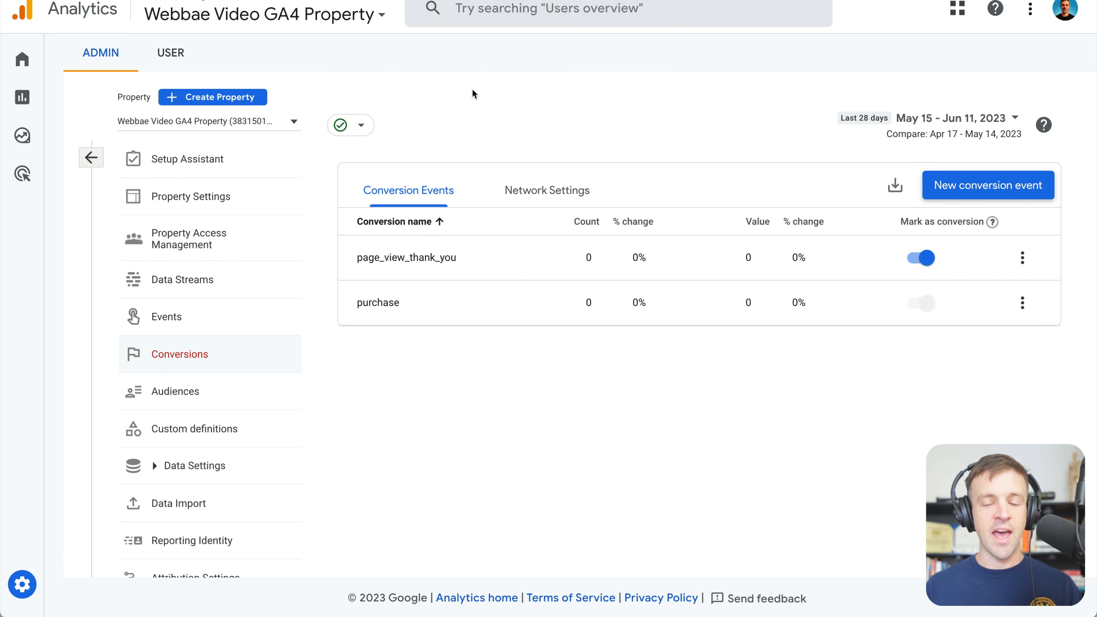
{"action": "mouse_move", "coordinate": [840, 12]}
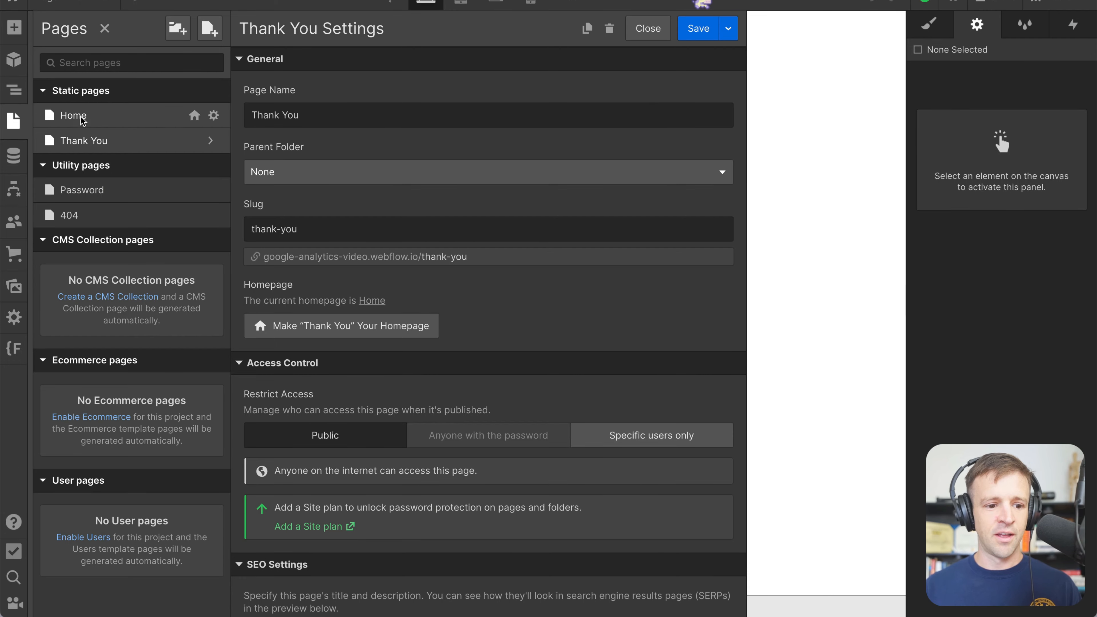
{"action": "left_click", "coordinate": [1042, 5]}
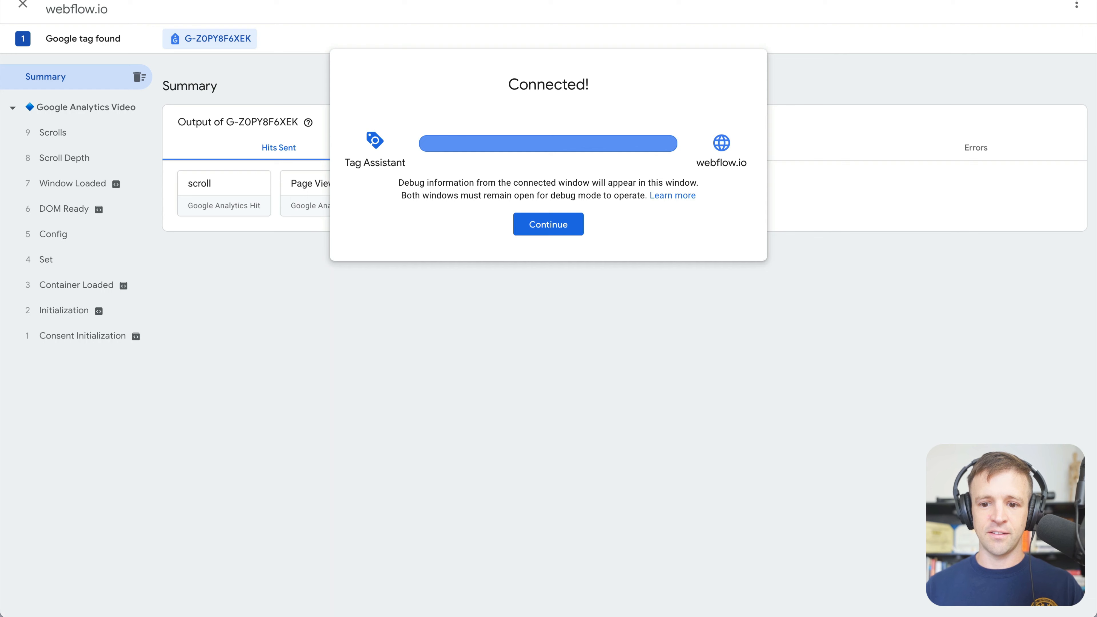
- Dismiss the Tag Assistant Connected dialog and enter a test email in the site's sign-up form
{"action": "left_click", "coordinate": [549, 224]}
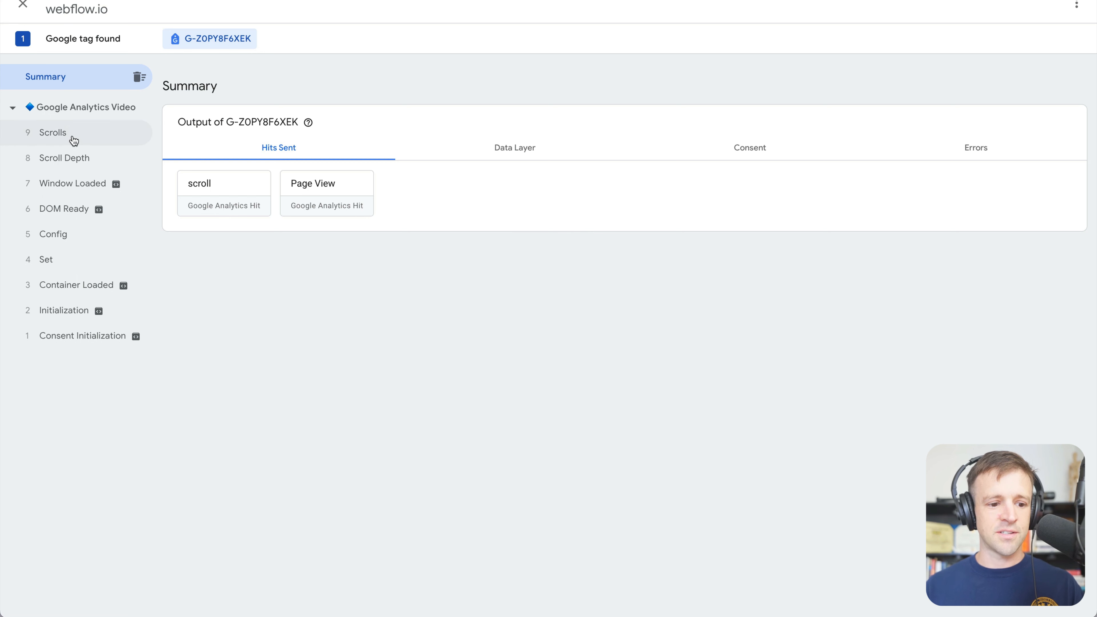
{"action": "left_click", "coordinate": [53, 233]}
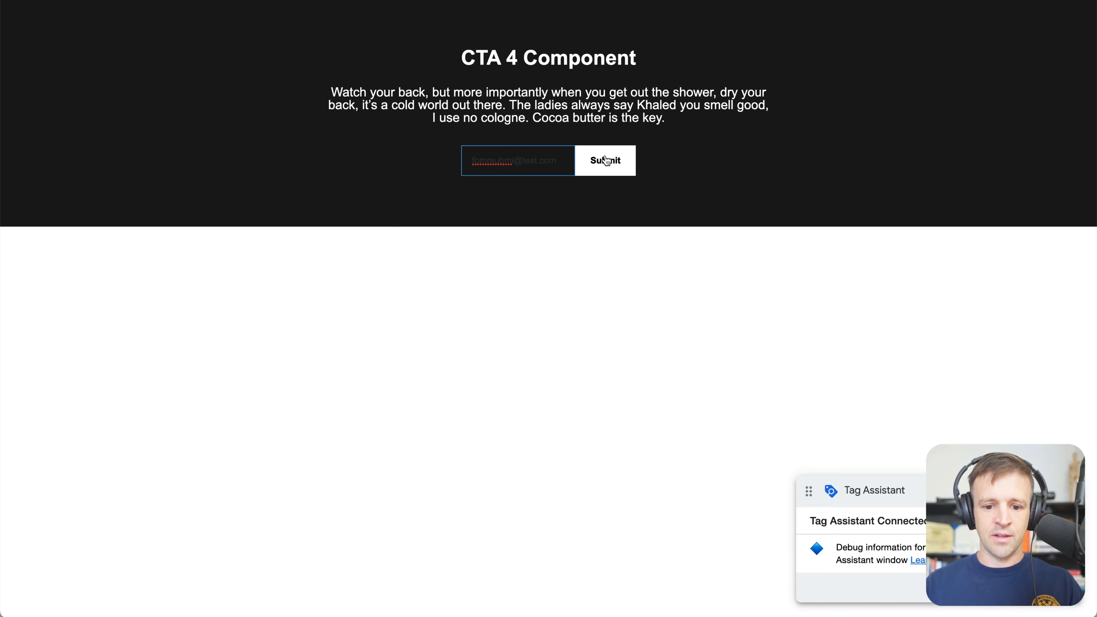
- Submit the sign-up form and inspect the page_view_thank_you hit fired on the Thank You page
{"action": "left_click", "coordinate": [605, 160]}
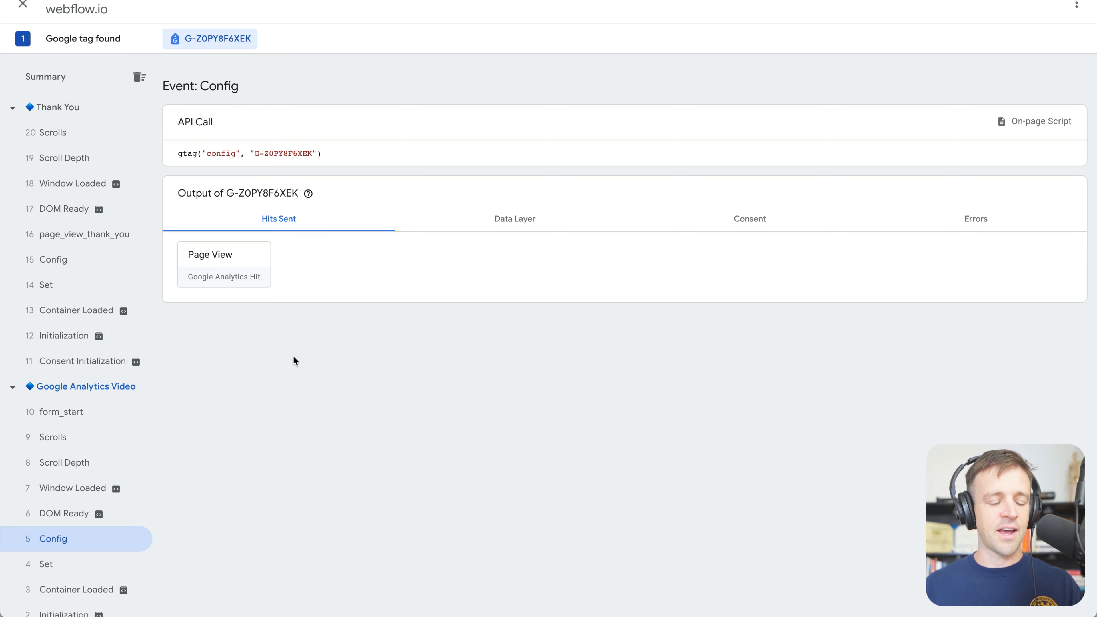
{"action": "left_click", "coordinate": [85, 234]}
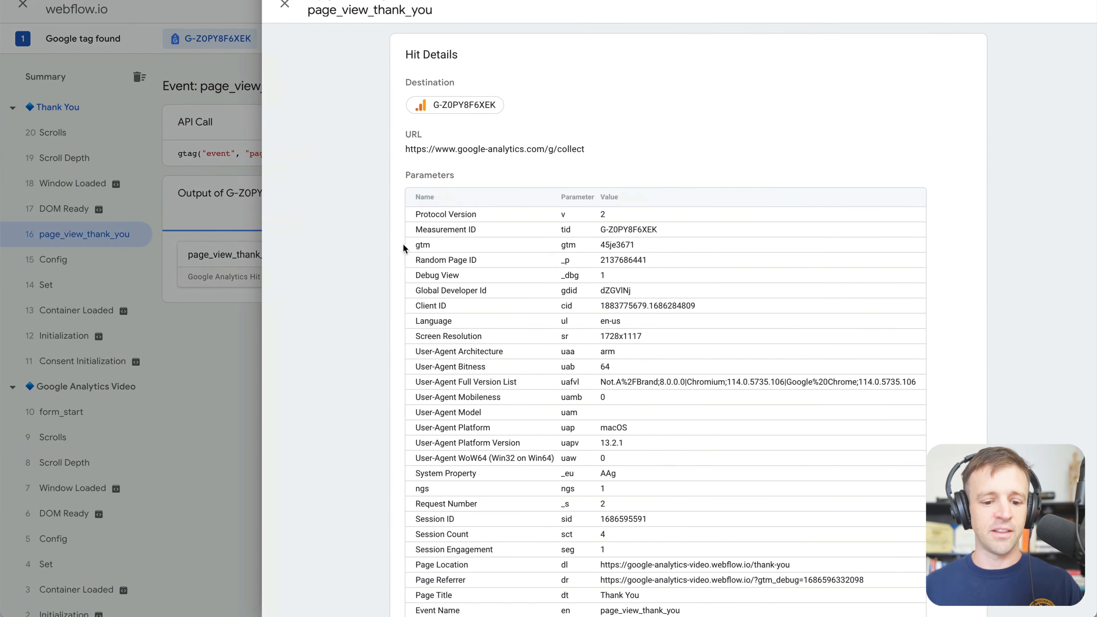
{"action": "scroll", "scroll_direction": "down", "scroll_amount": 3}
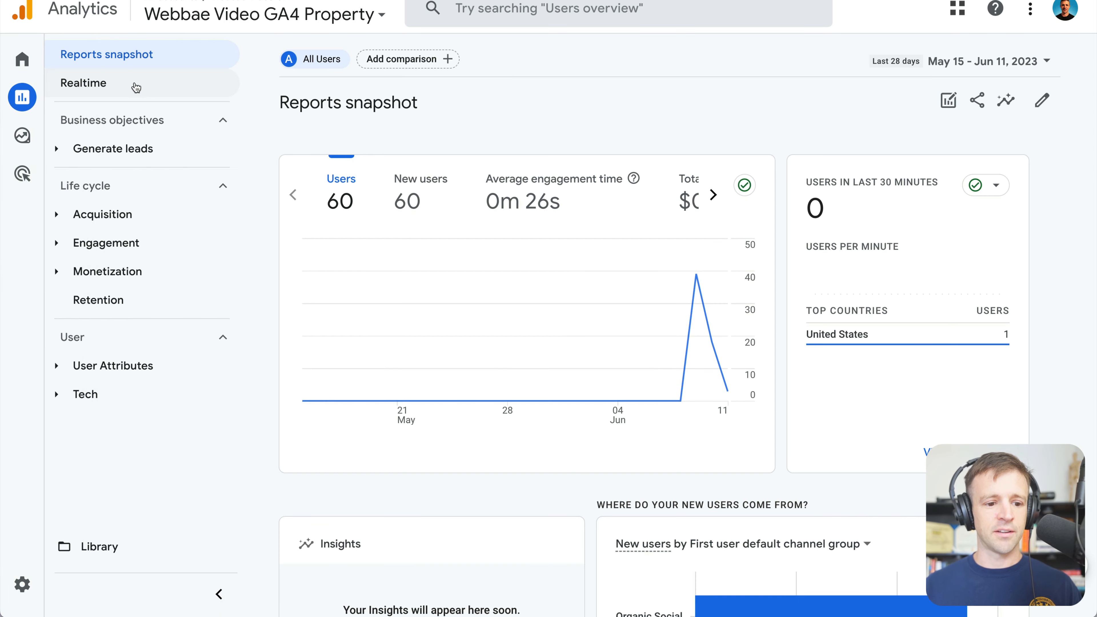
- View the Realtime report's Conversions by Event name card listing one page_view_thank_you
{"action": "left_click", "coordinate": [83, 82]}
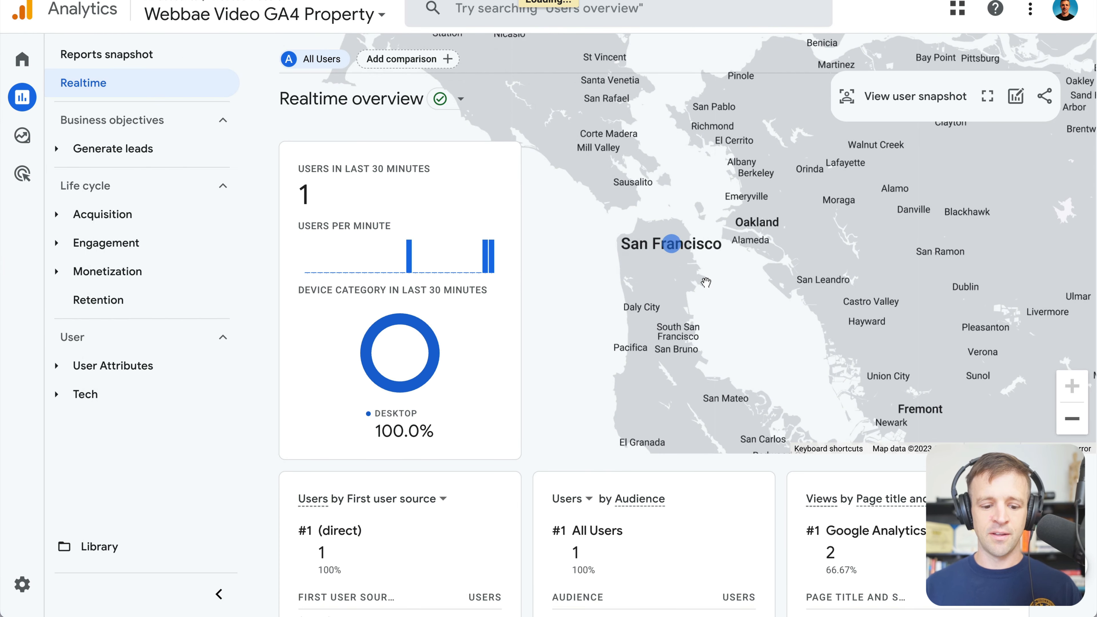
{"action": "scroll", "scroll_direction": "down", "scroll_amount": 3}
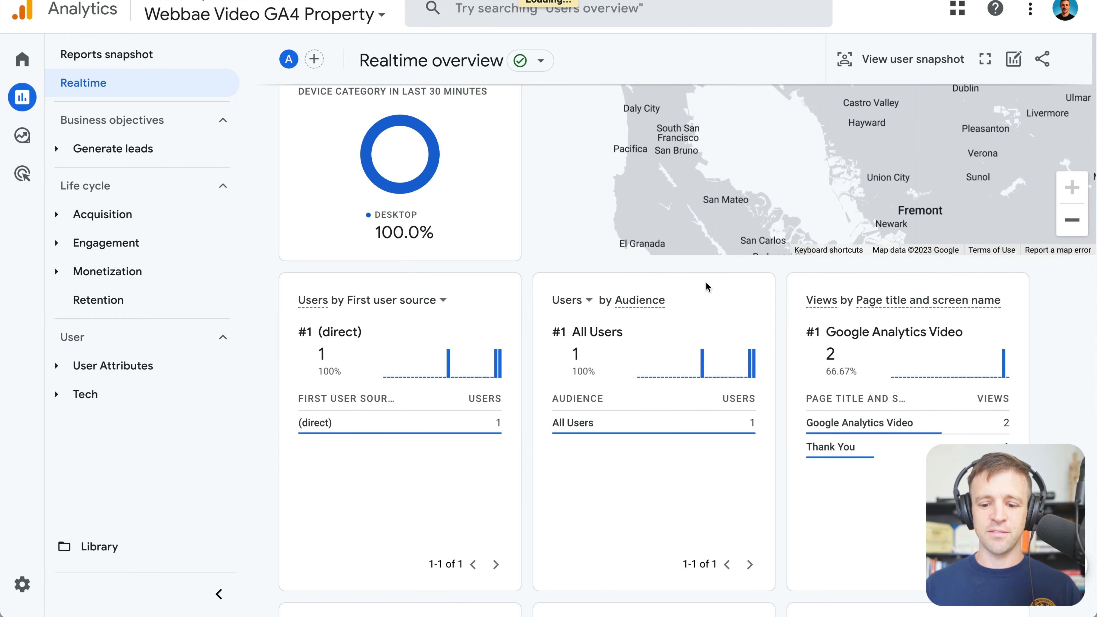
{"action": "scroll", "scroll_direction": "down", "scroll_amount": 3}
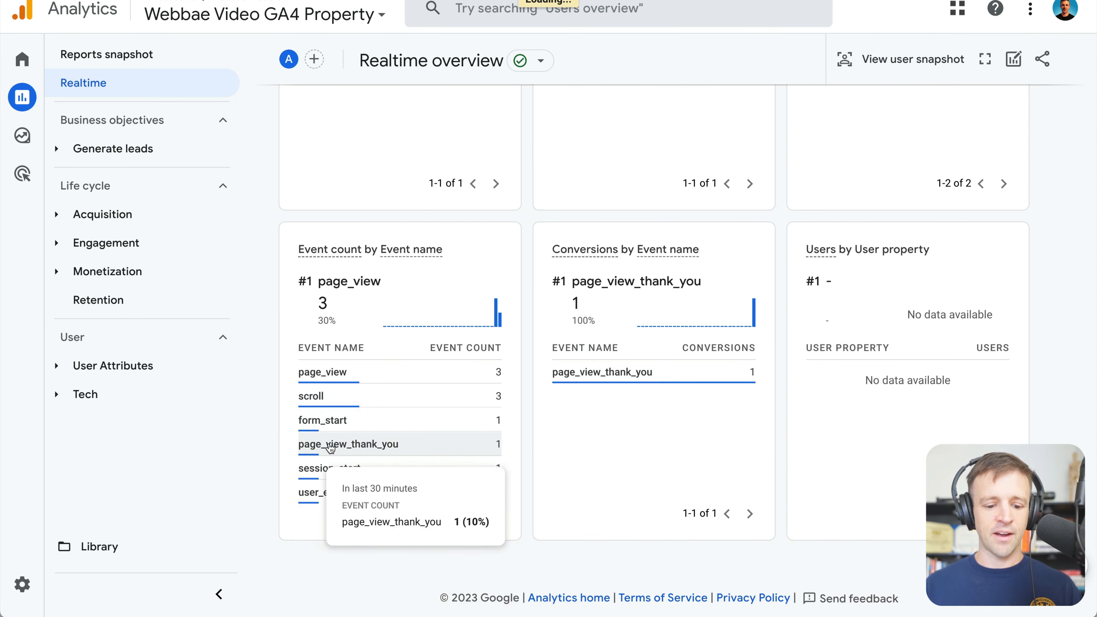